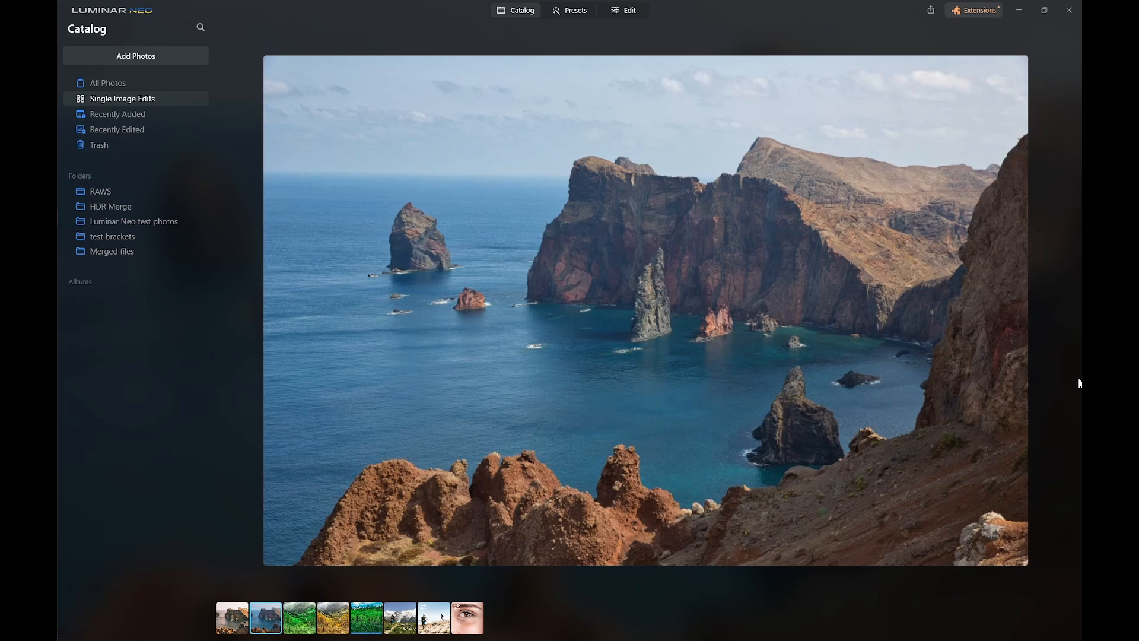
mouse_move(1070, 372)
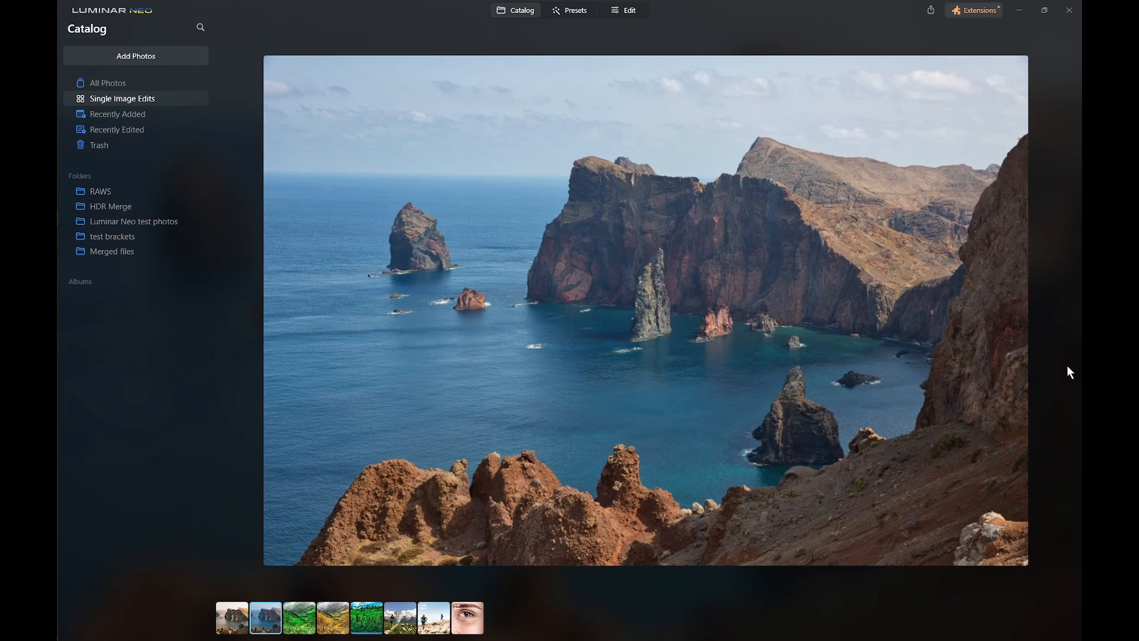
mouse_move(611, 265)
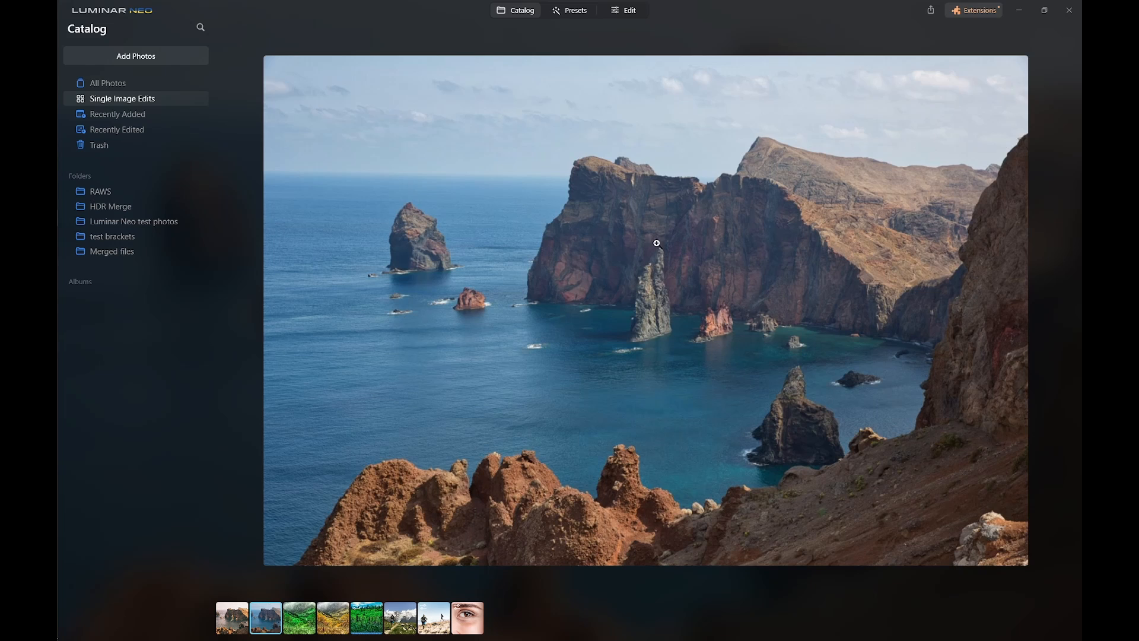
mouse_move(612, 42)
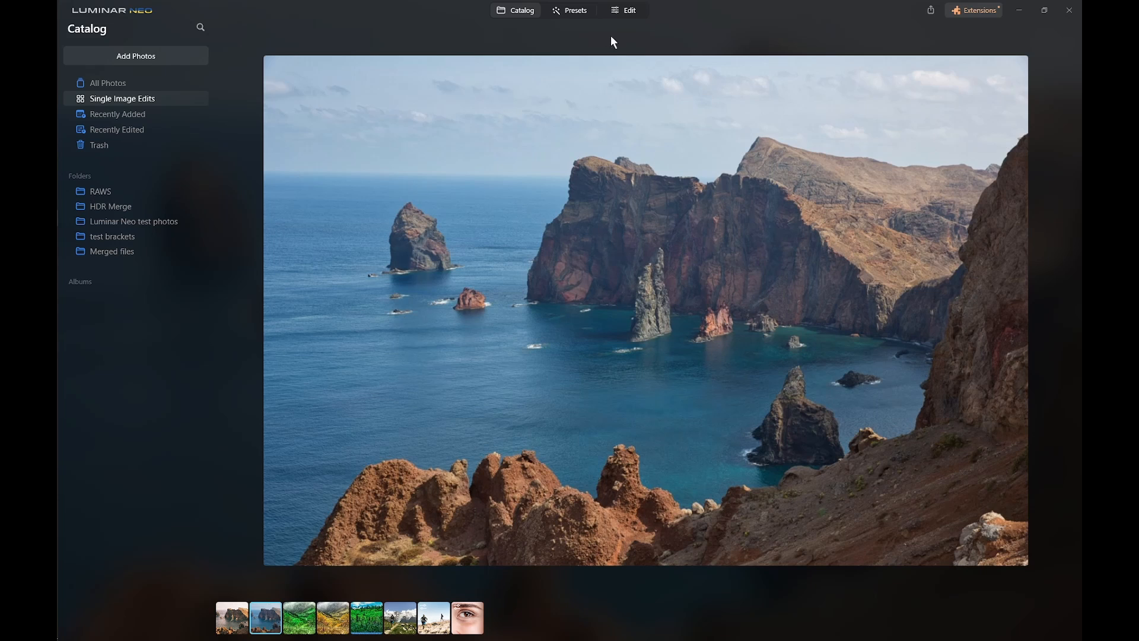
- Apply the Dream Film preset from the Sunsets collection to the cliff photo
left_click(574, 11)
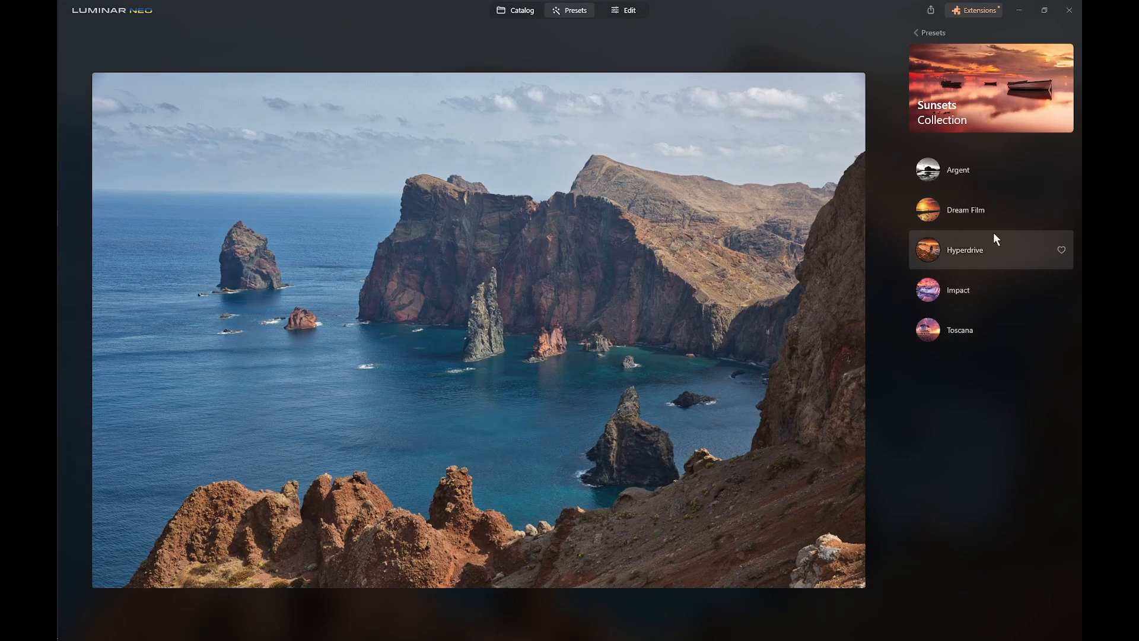
mouse_move(1017, 543)
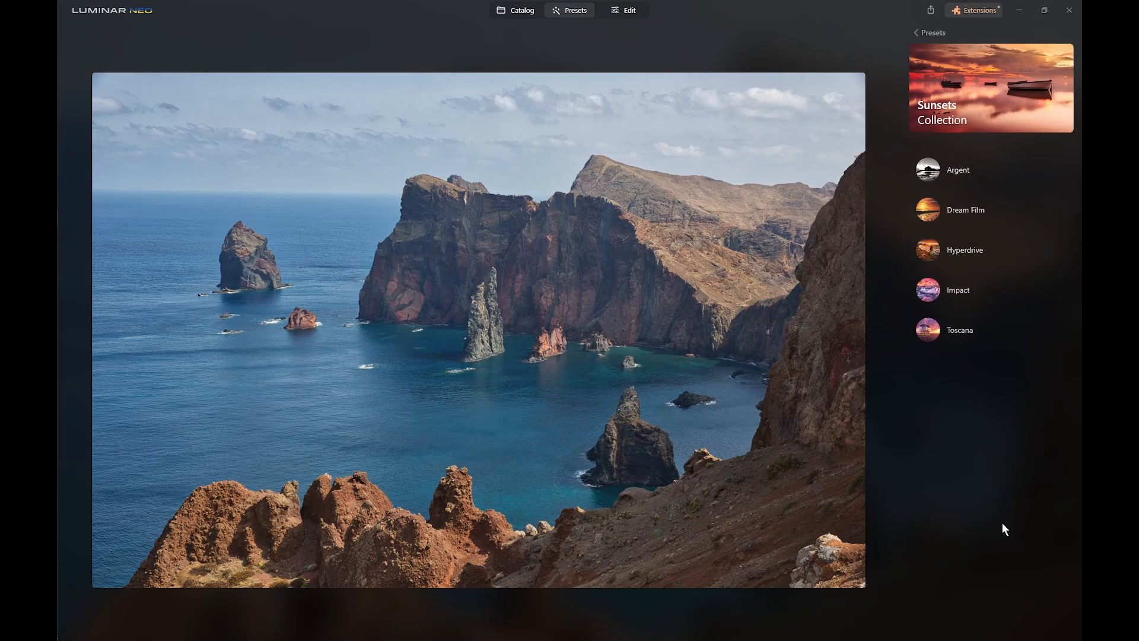
mouse_move(976, 532)
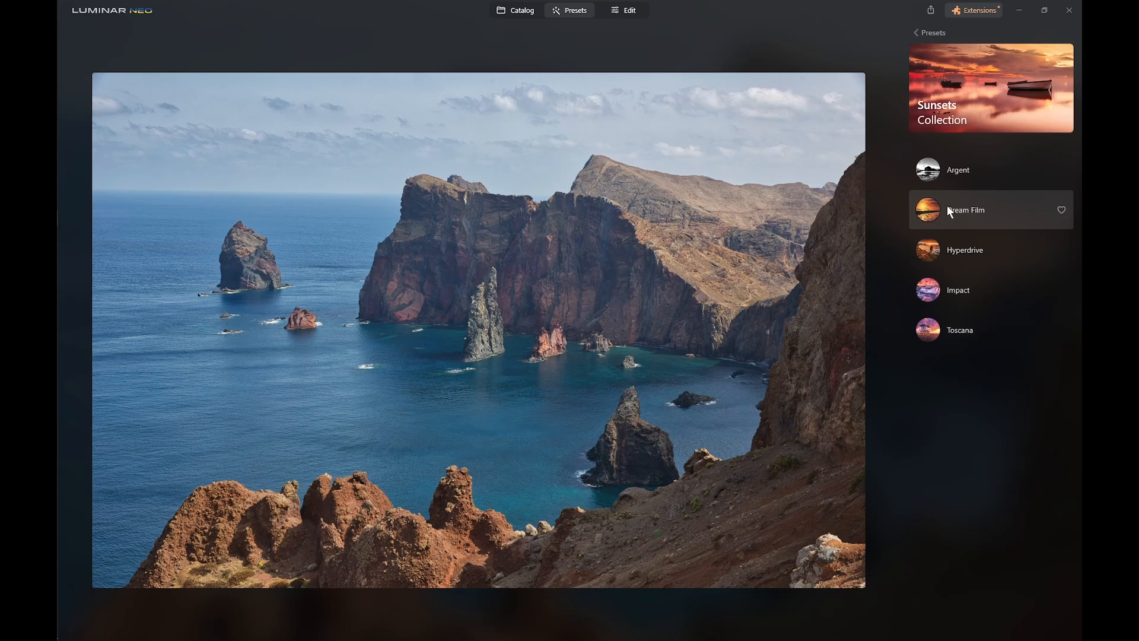
left_click(966, 210)
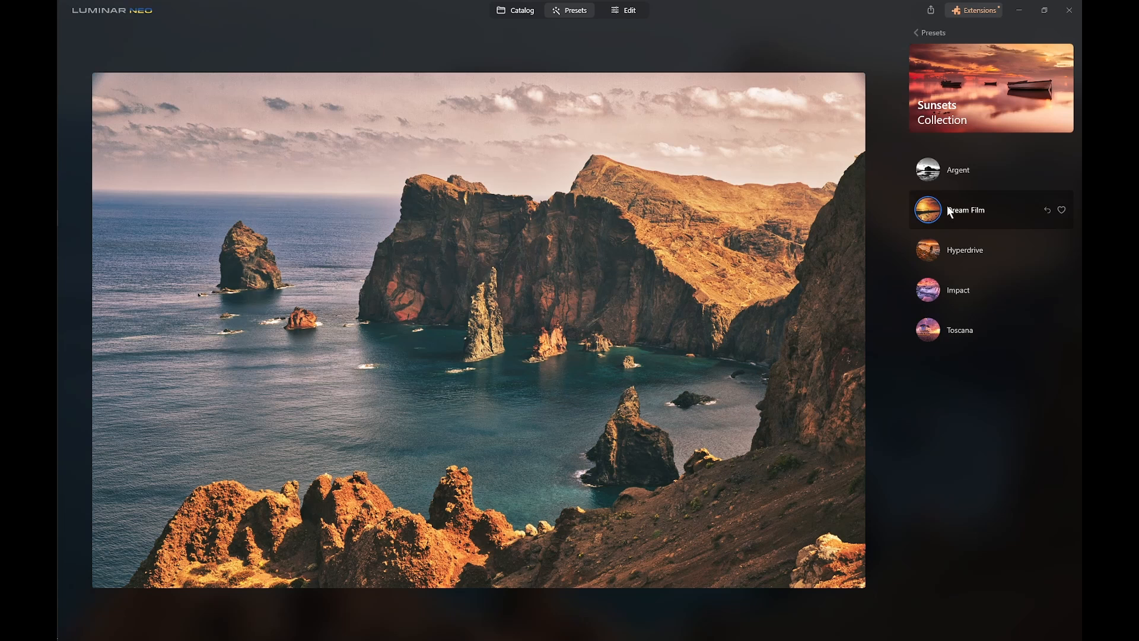
mouse_move(930, 11)
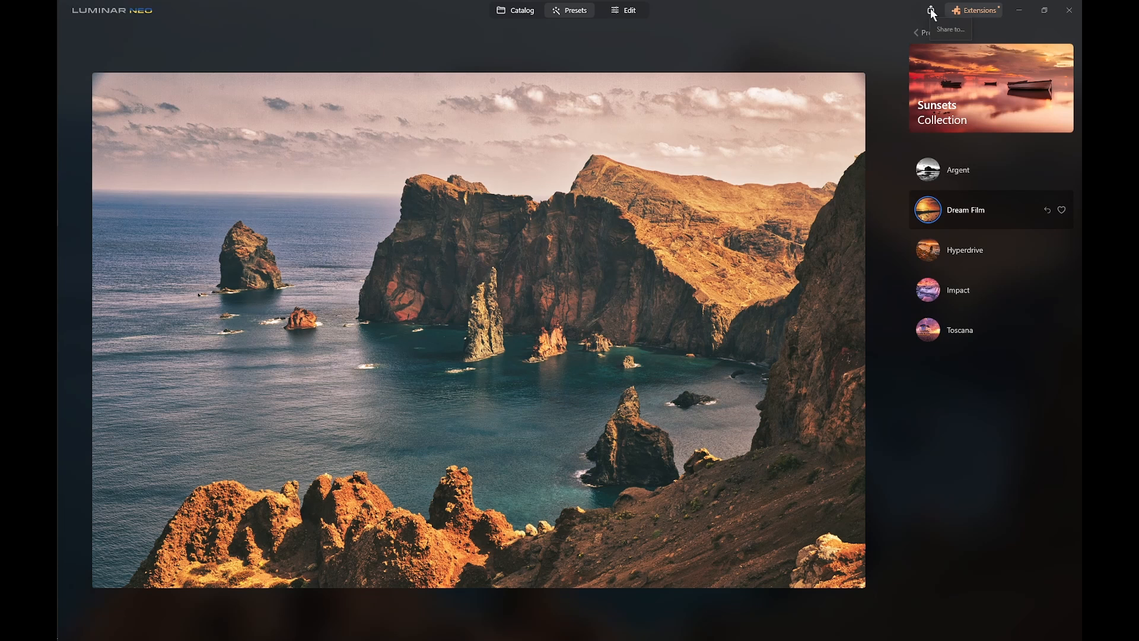
- Export the Dream Film edit as a JPEG at Actual Size, quality 100
left_click(930, 10)
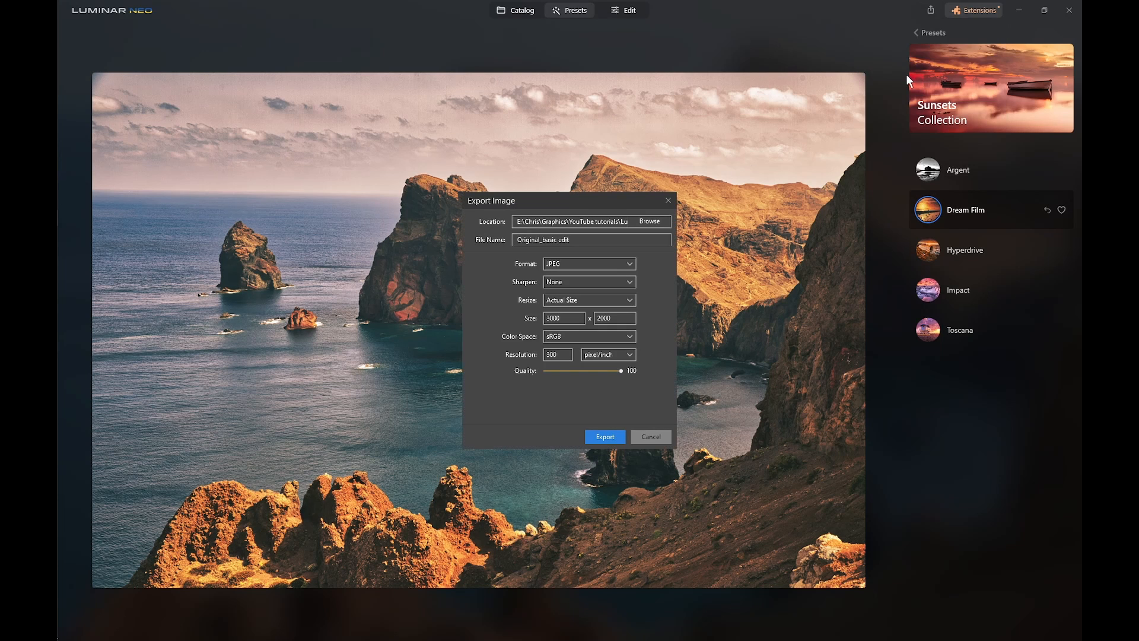
mouse_move(418, 303)
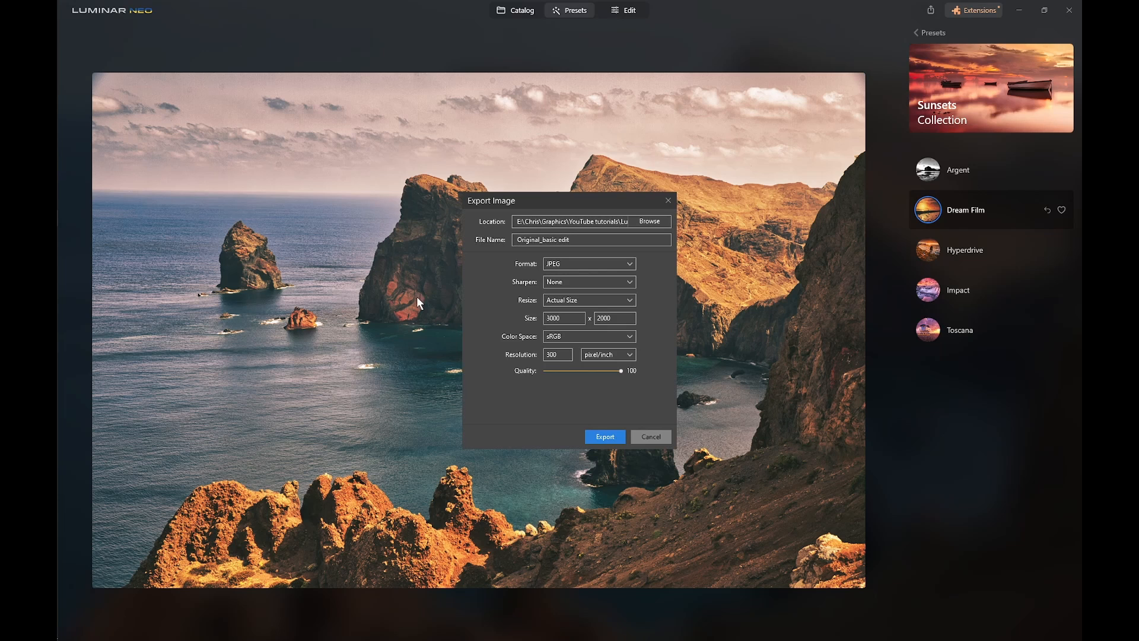
mouse_move(604, 437)
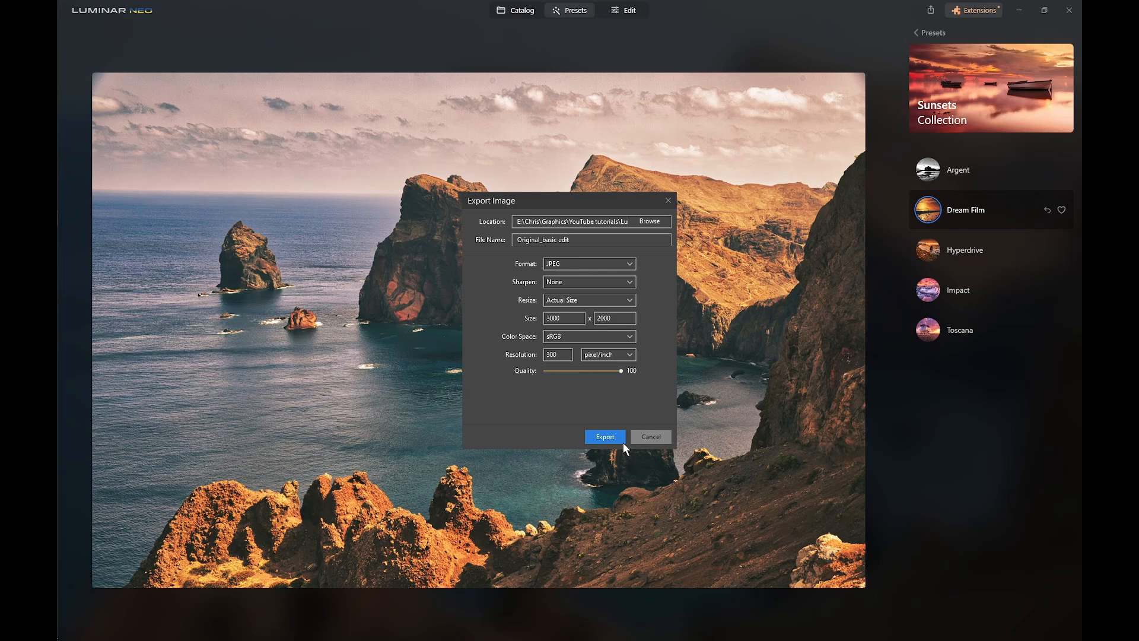
left_click(604, 437)
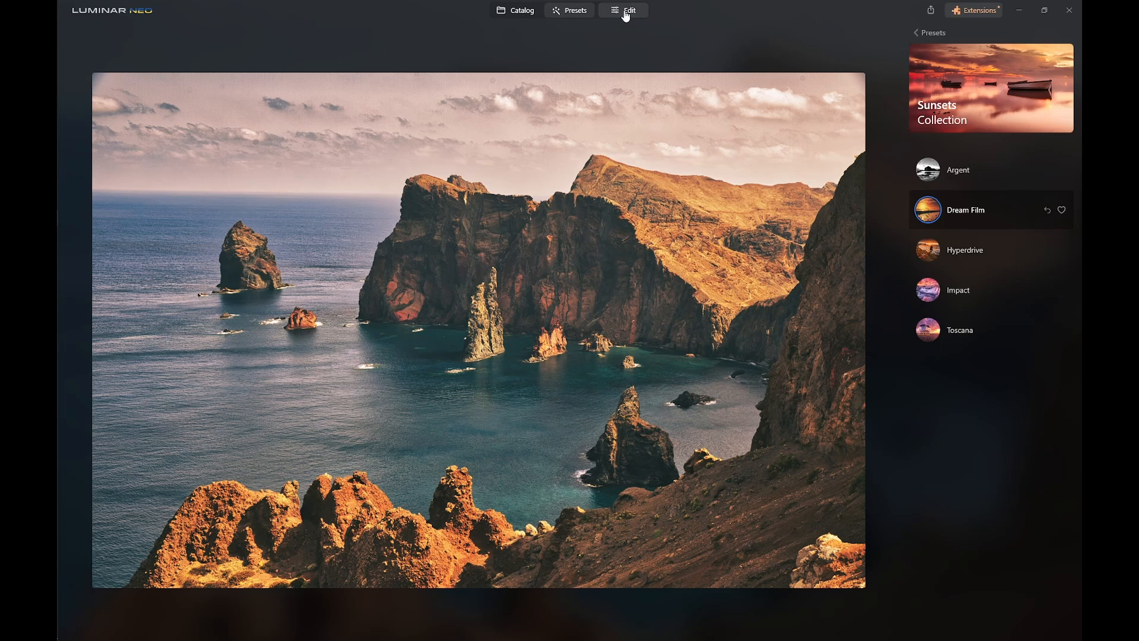
- Reset the adjustments so the cliff photo shows its original unwarmed colours
left_click(628, 11)
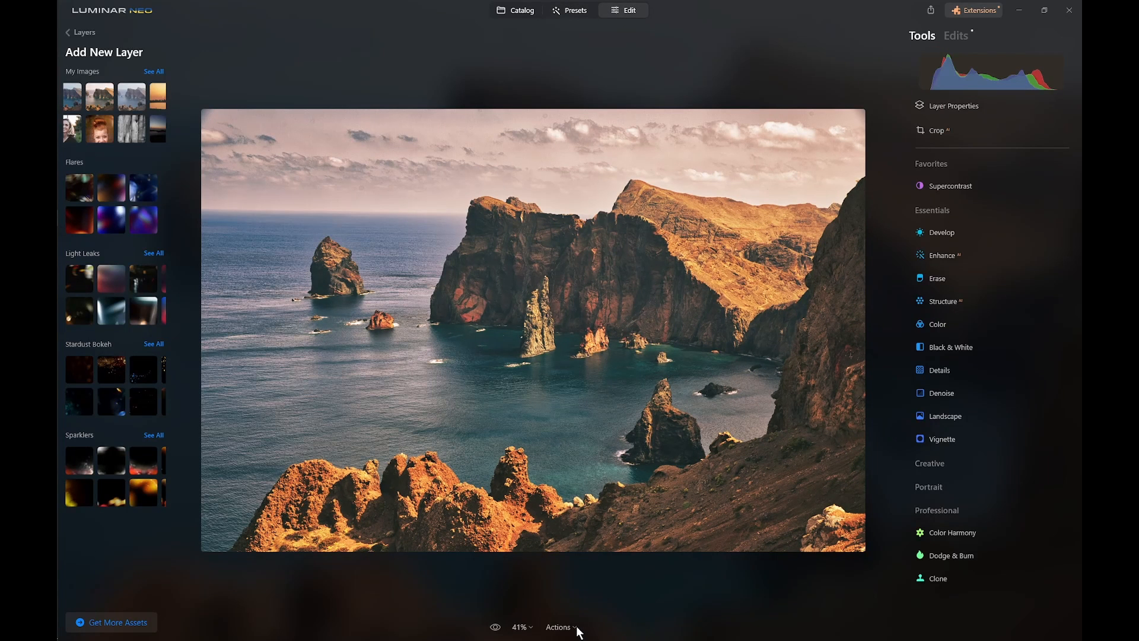
left_click(559, 627)
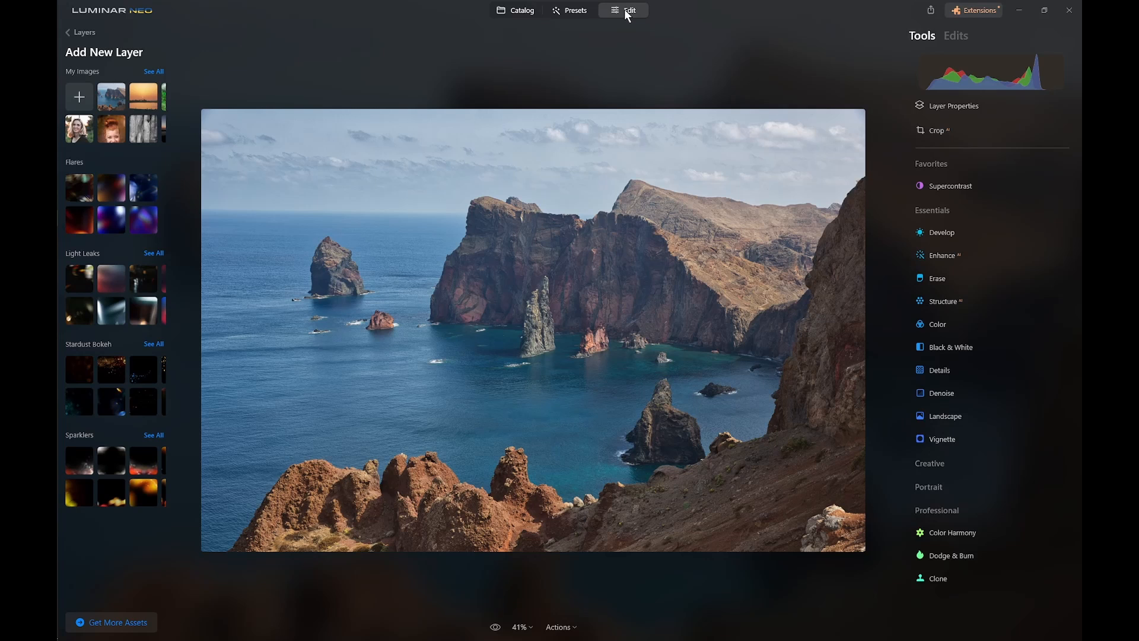
mouse_move(565, 24)
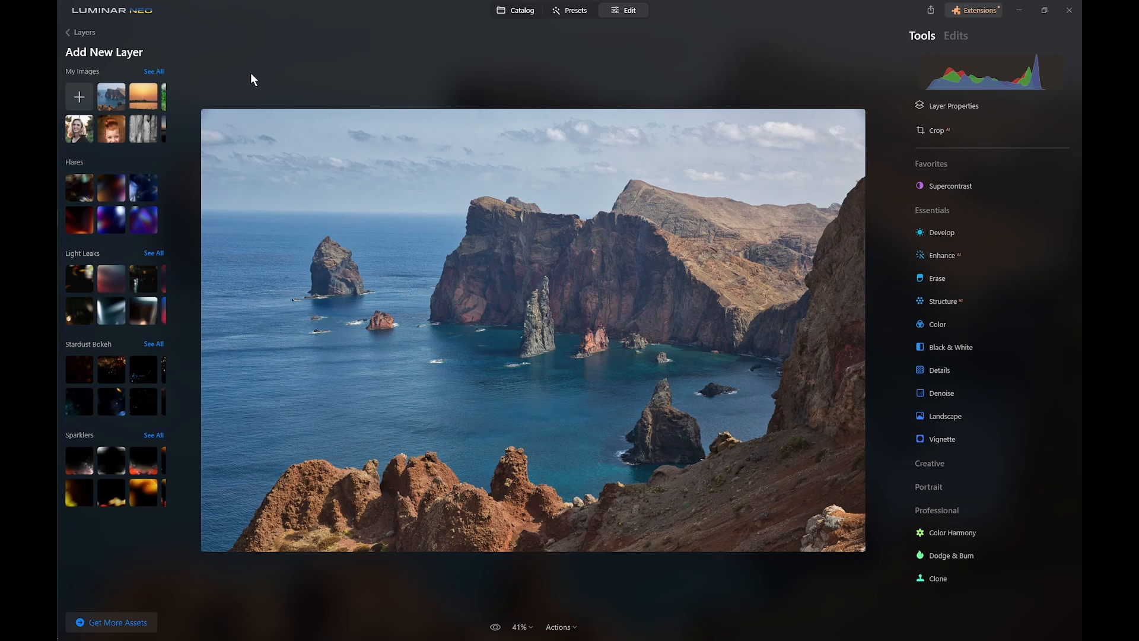
mouse_move(78, 96)
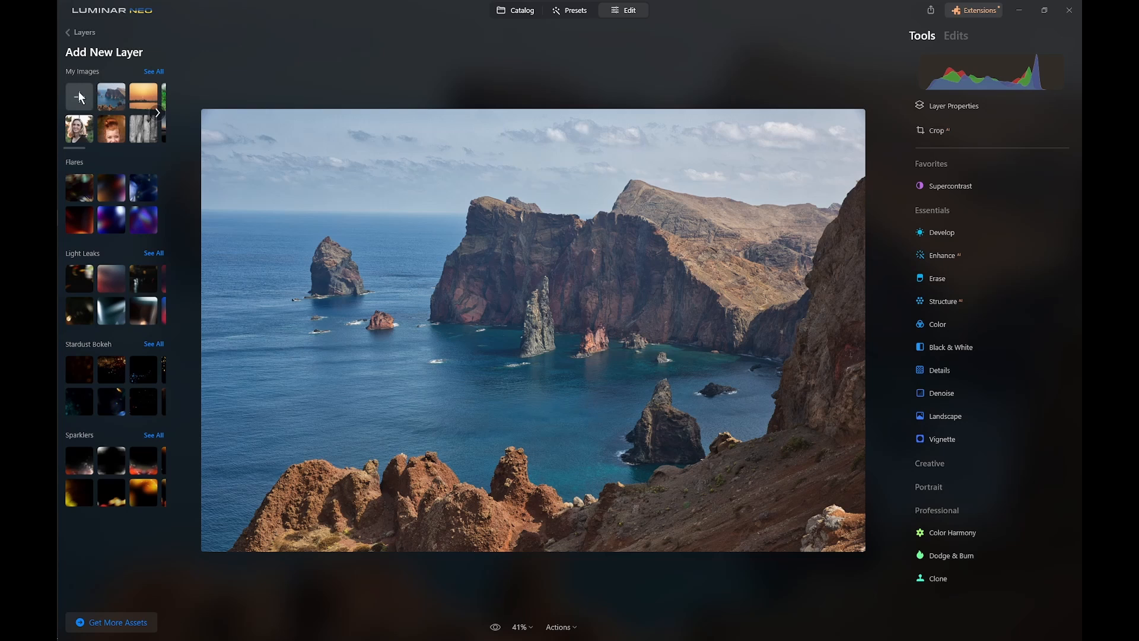
- Add the exported Dream Film JPEG as a new layer at 100% opacity
left_click(79, 96)
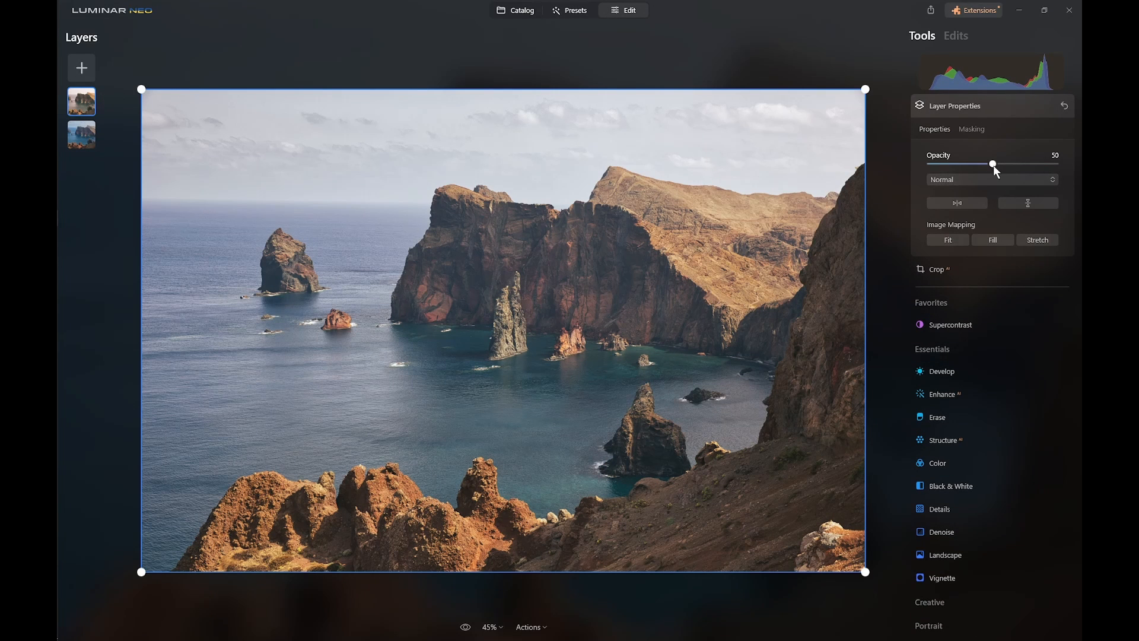
left_click_drag(992, 164, 1055, 163)
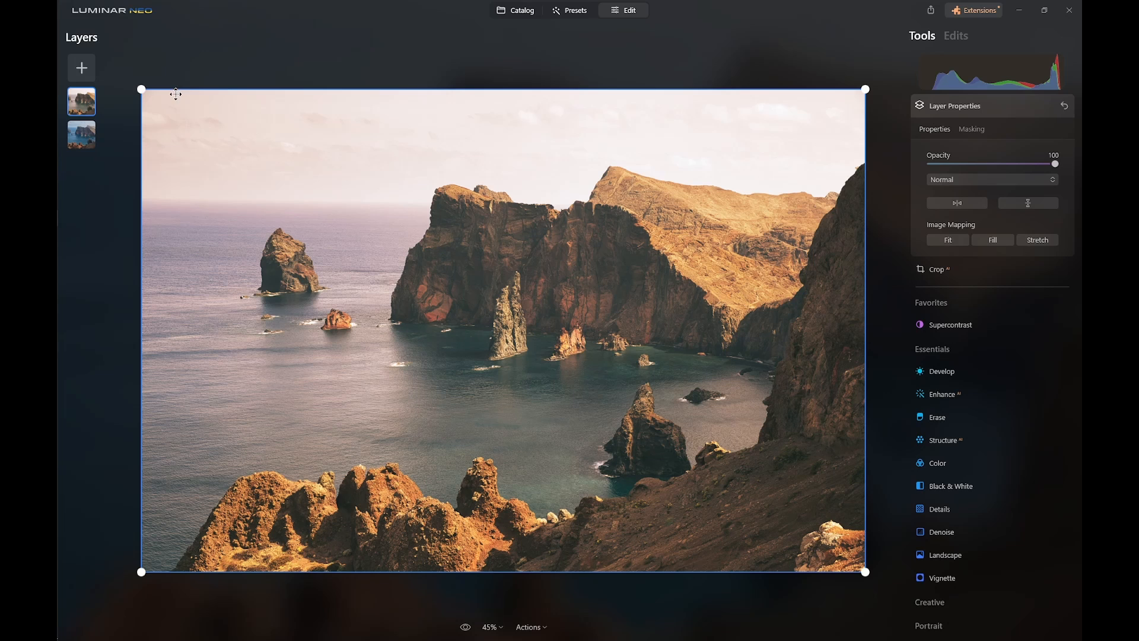
- Try the Dream Film layer's opacity from none to full, settling at about 50%
right_click(82, 101)
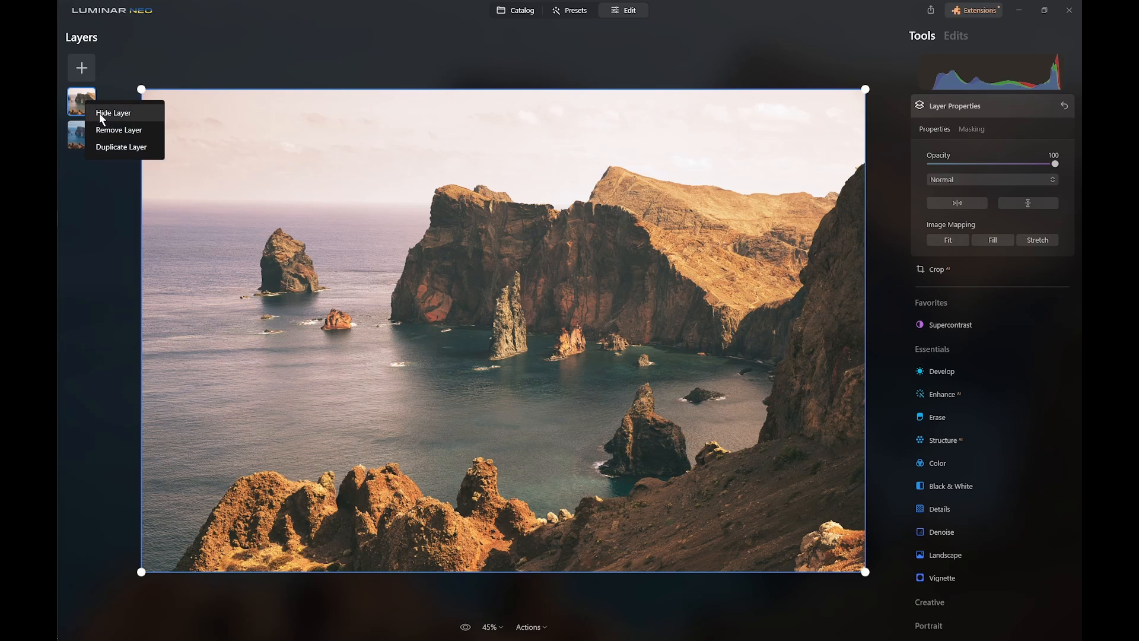
left_click(114, 113)
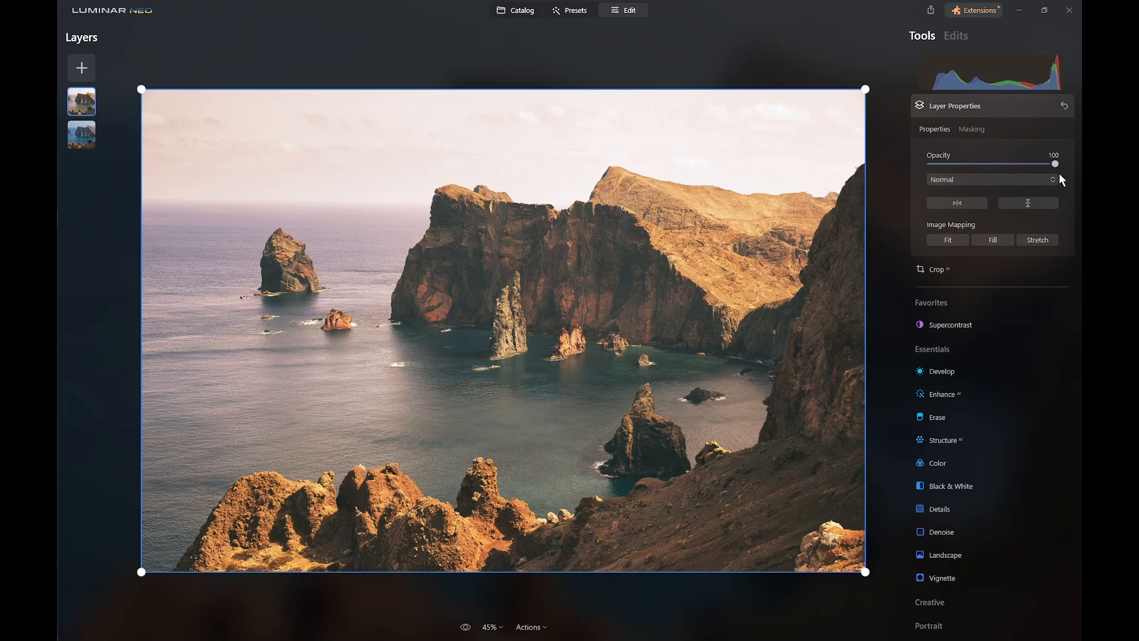
left_click_drag(1055, 164, 1048, 163)
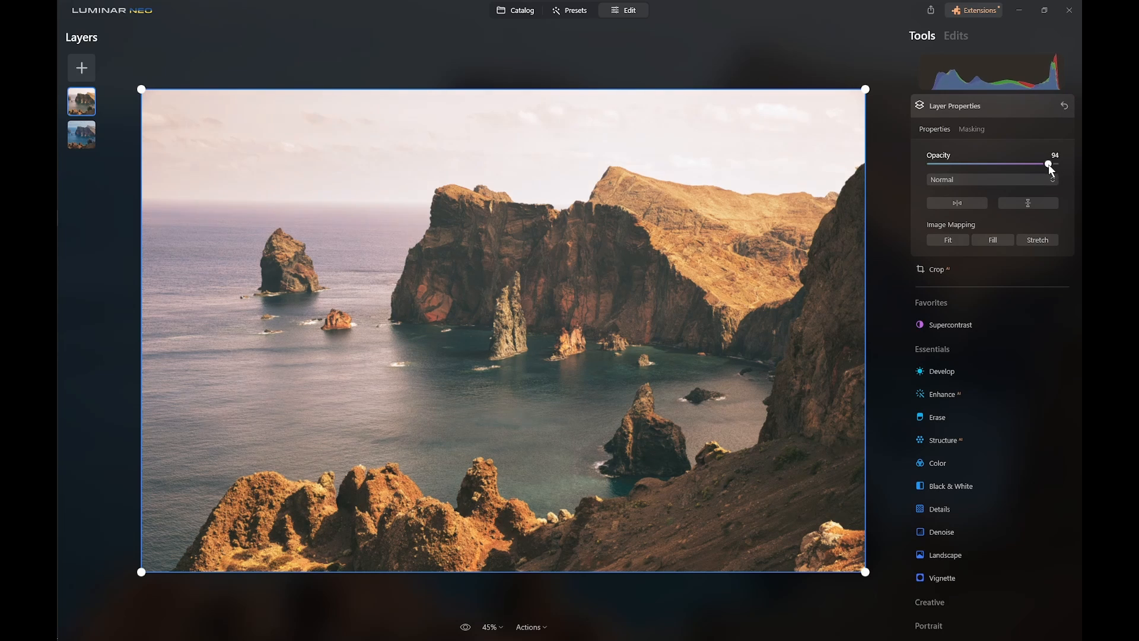
left_click_drag(1048, 164, 944, 164)
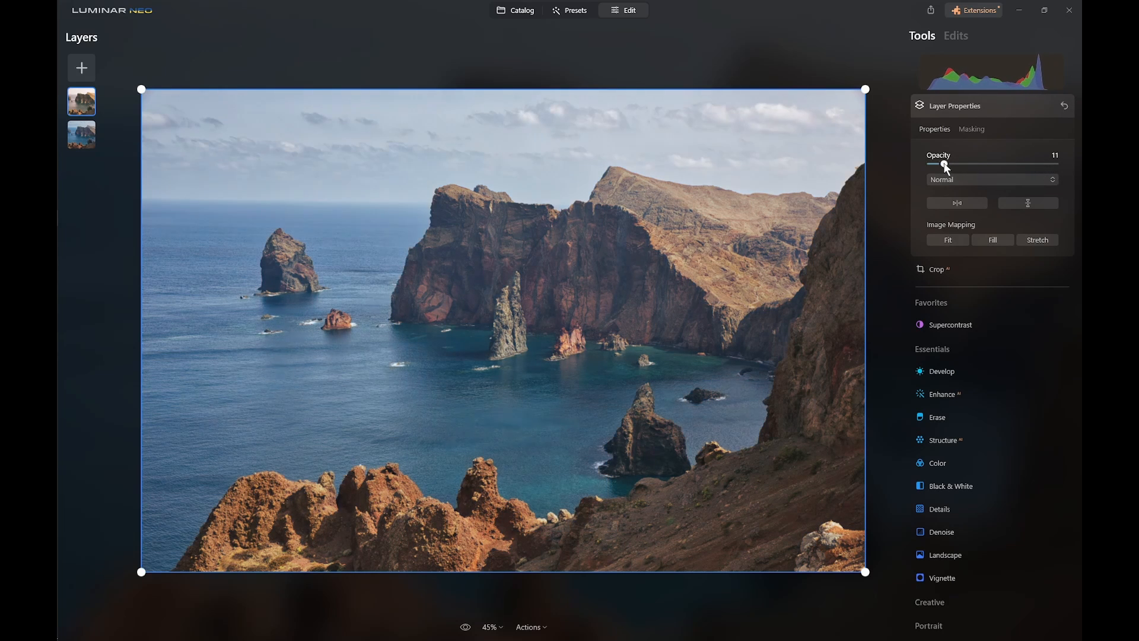
left_click_drag(944, 164, 928, 164)
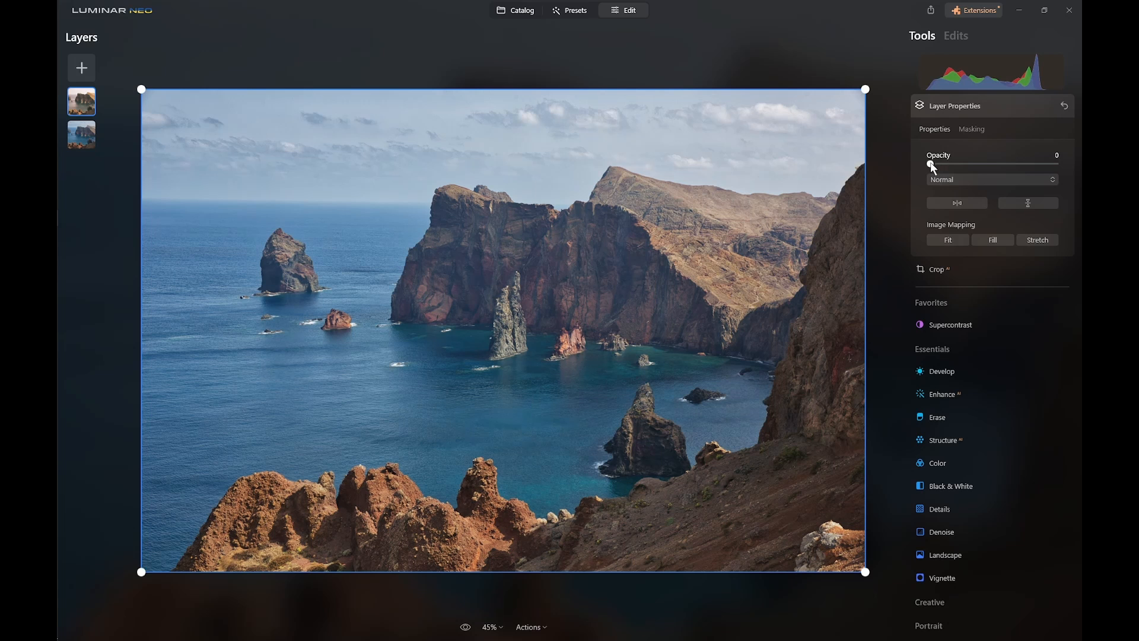
left_click_drag(932, 164, 1056, 164)
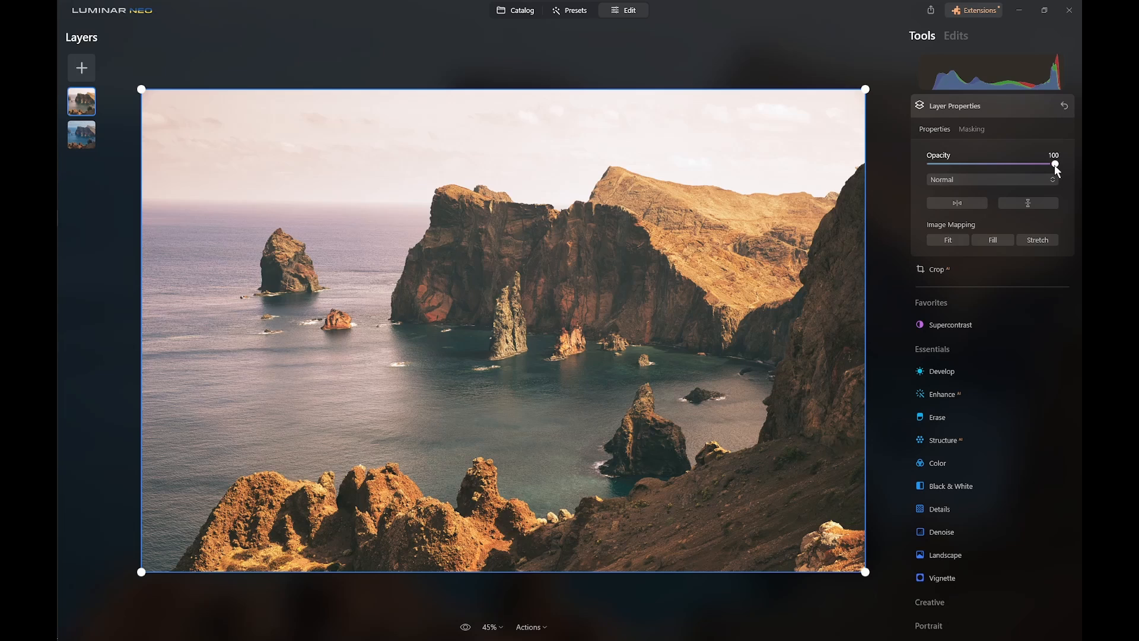
left_click_drag(1056, 165, 998, 165)
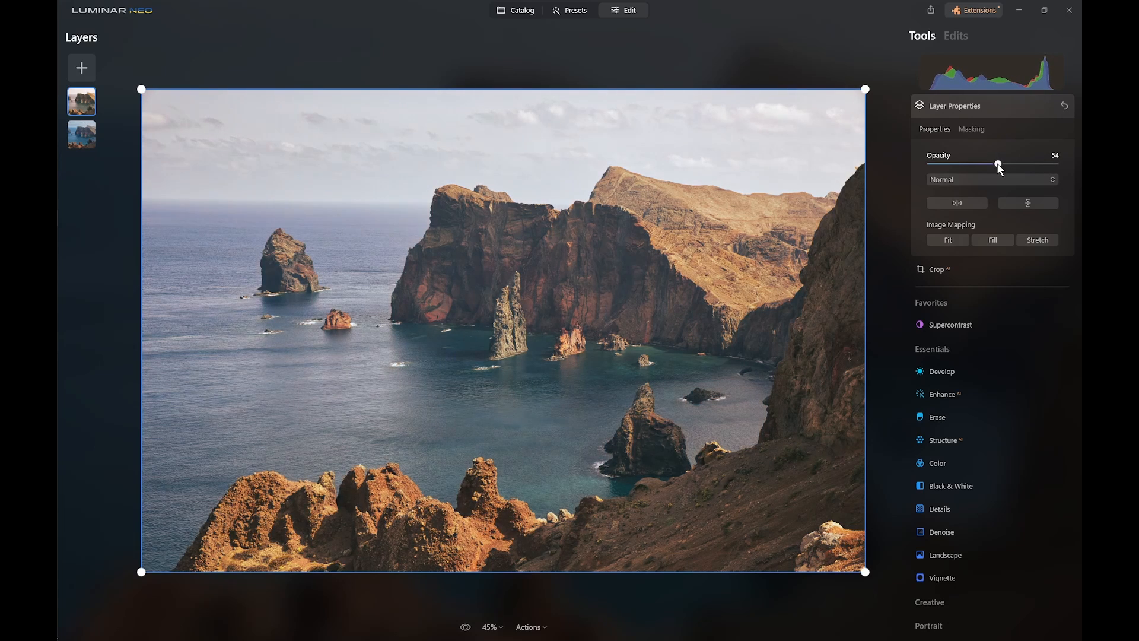
left_click_drag(998, 165, 995, 165)
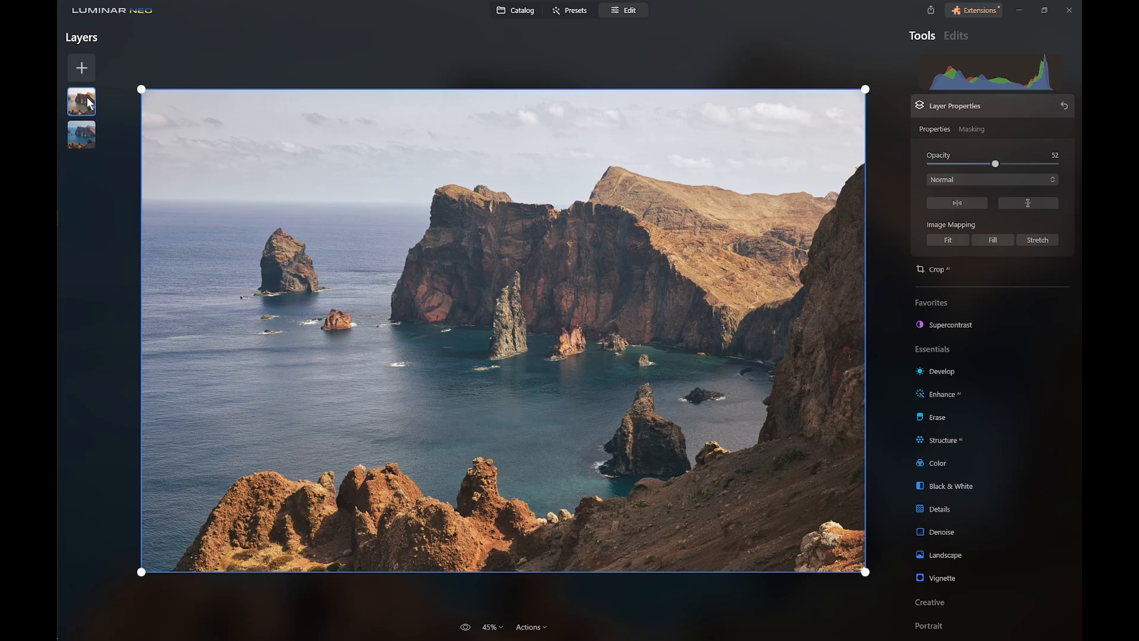
- Hide and re-show the top layer to compare, then return to the catalog
right_click(82, 101)
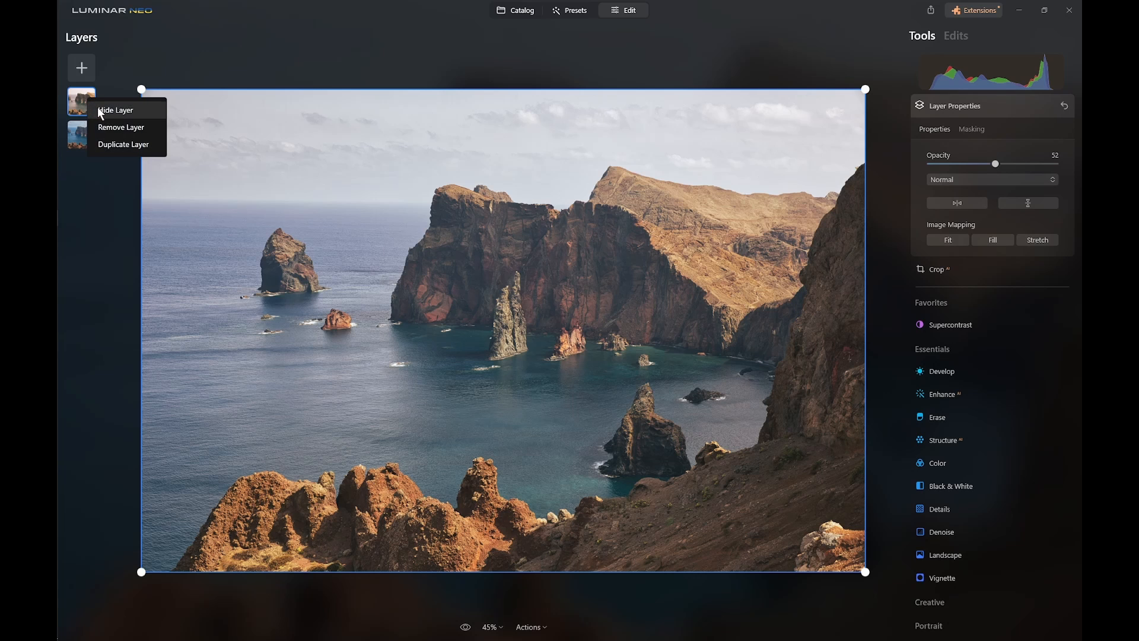
left_click(116, 110)
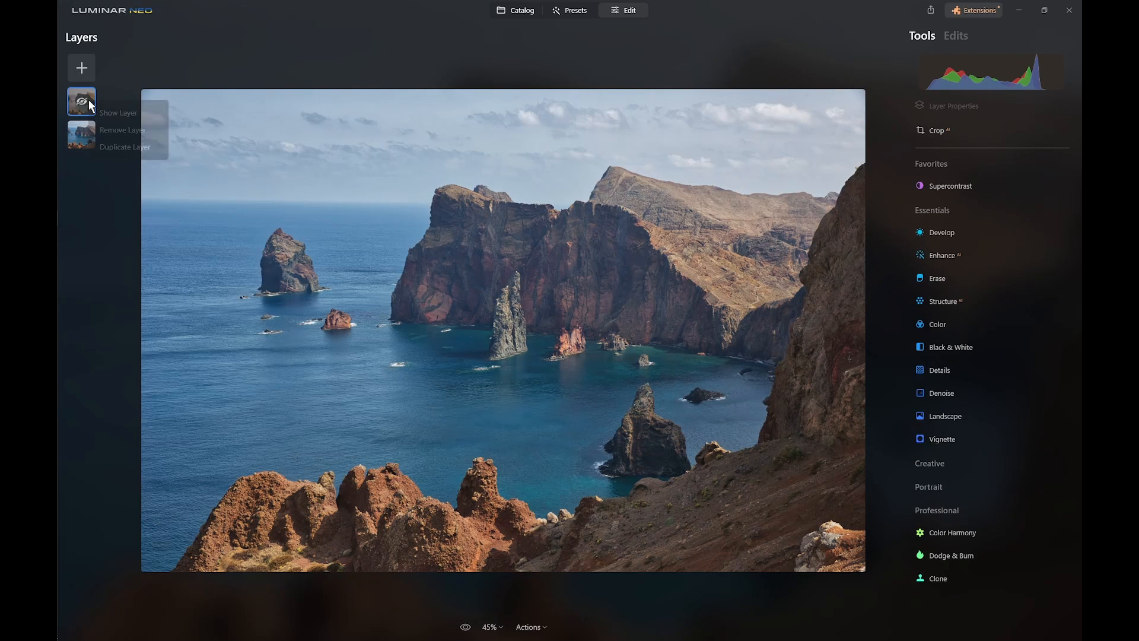
left_click(81, 101)
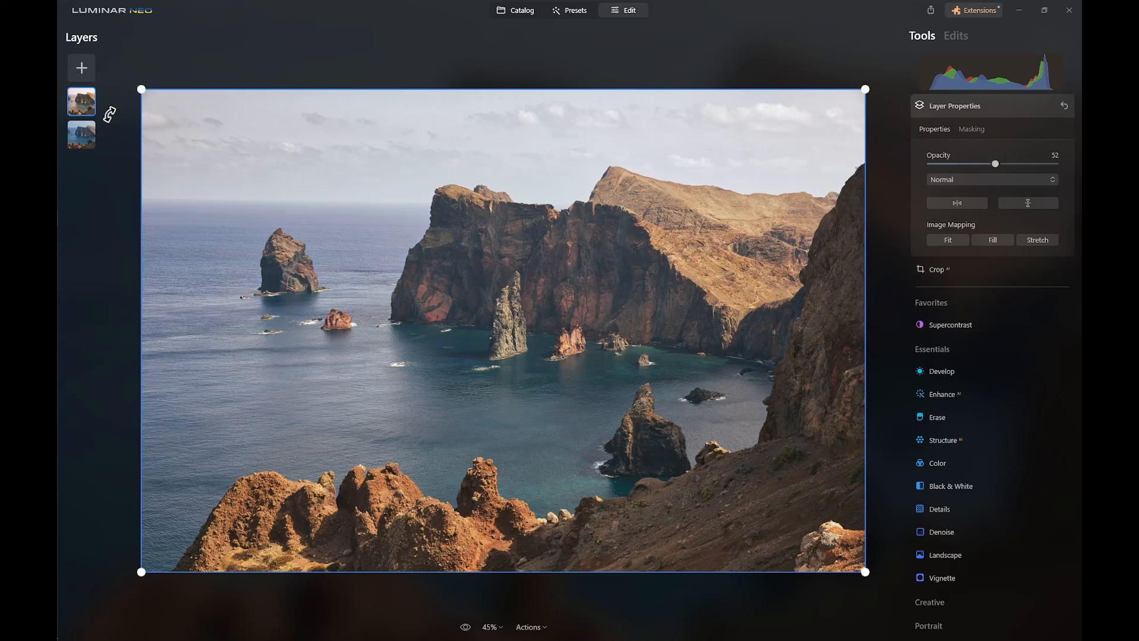
left_click(516, 11)
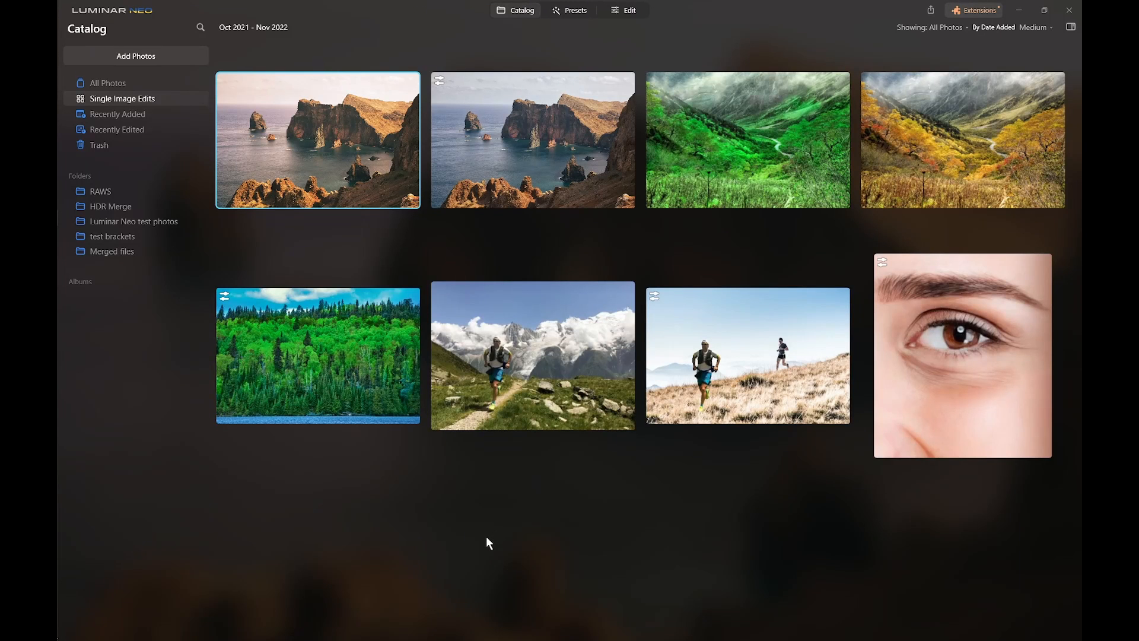
mouse_move(484, 546)
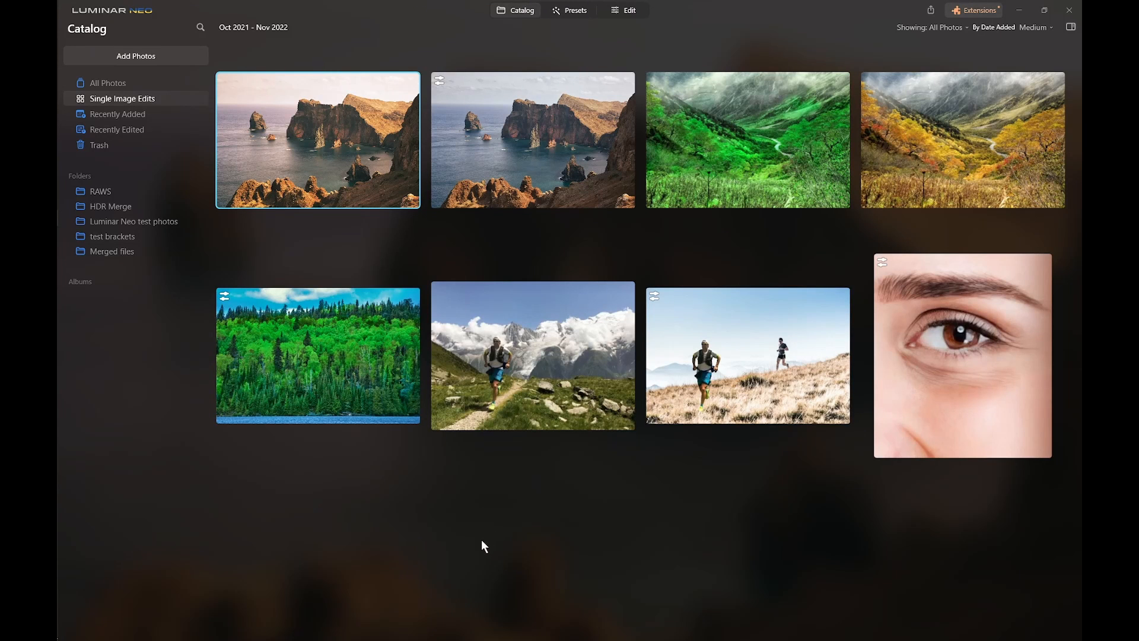
mouse_move(479, 542)
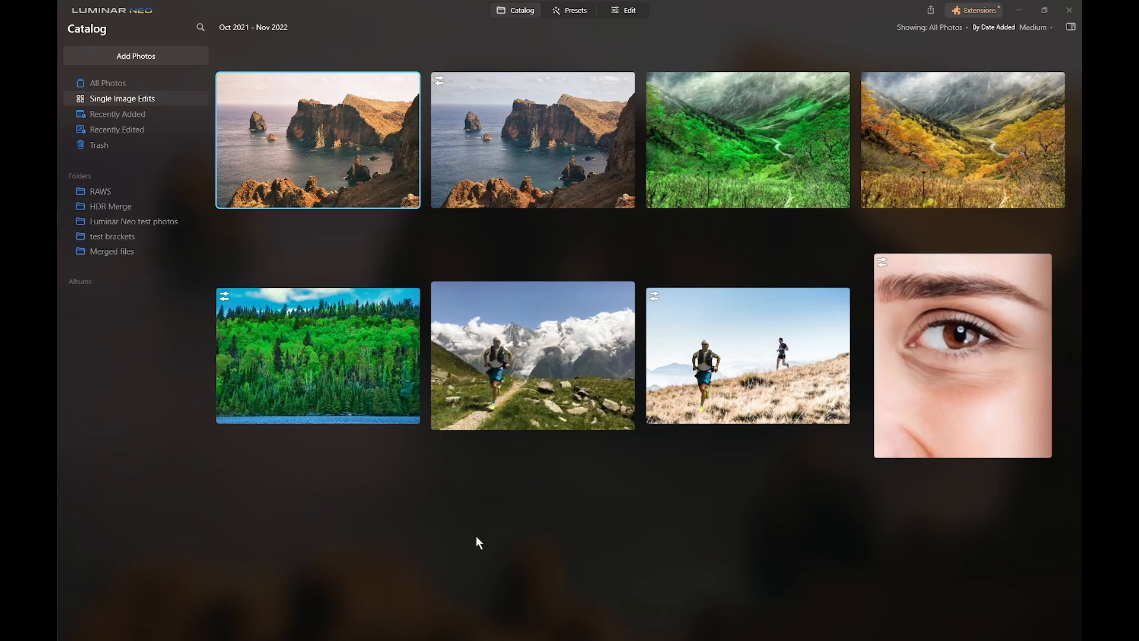
mouse_move(470, 513)
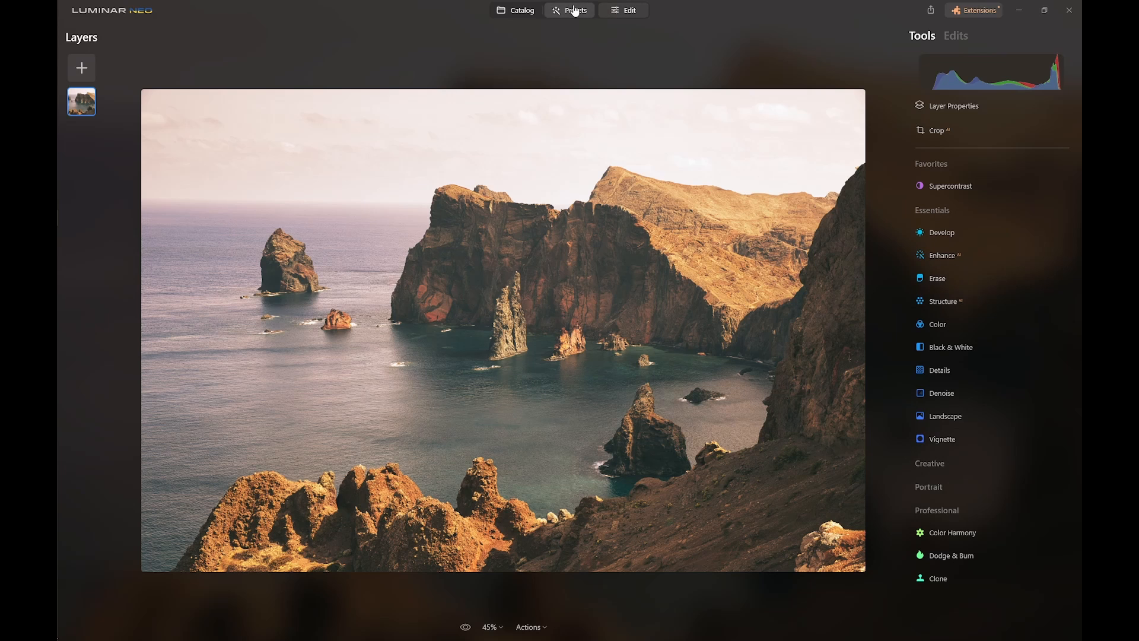
- Apply the Dream Film preset from the Sunsets collection again to deepen the golden tones
left_click(574, 10)
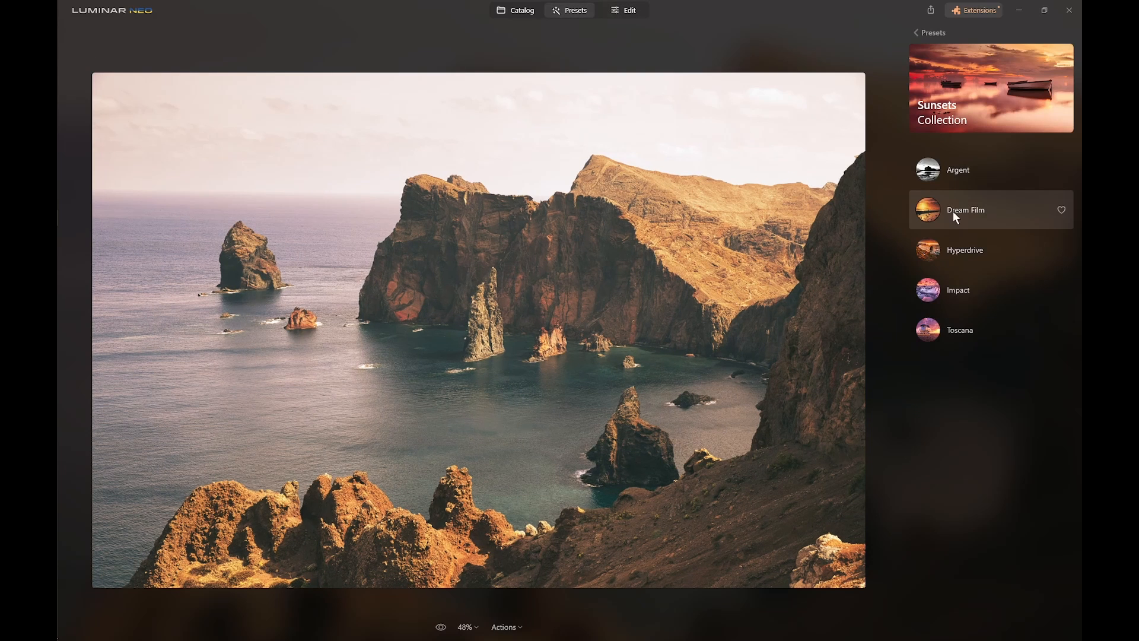
left_click(966, 210)
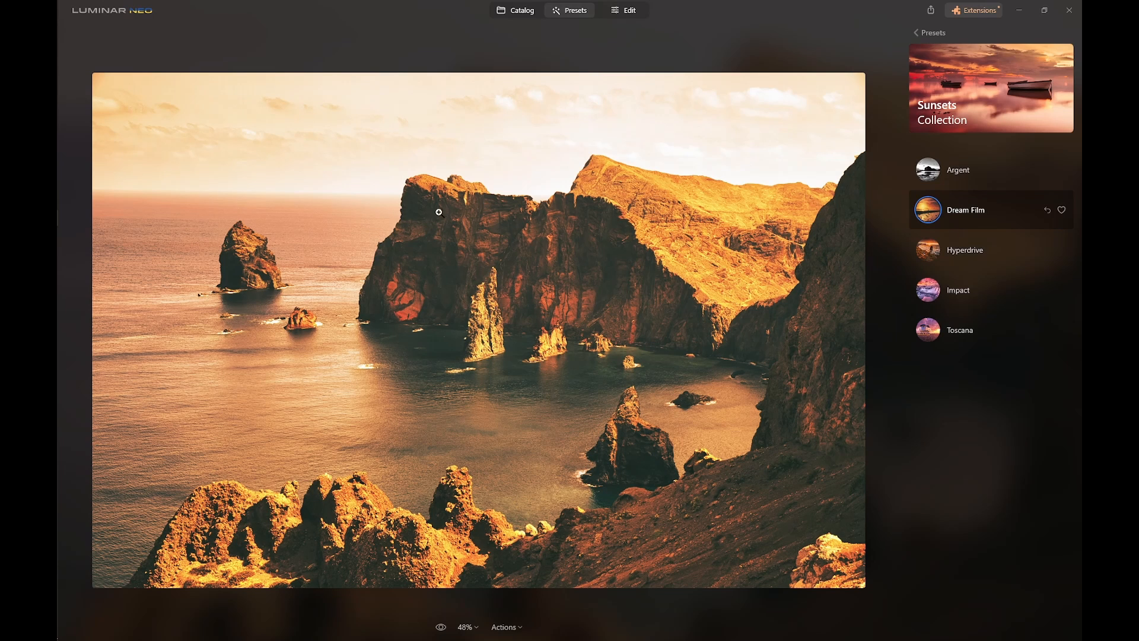
mouse_move(509, 296)
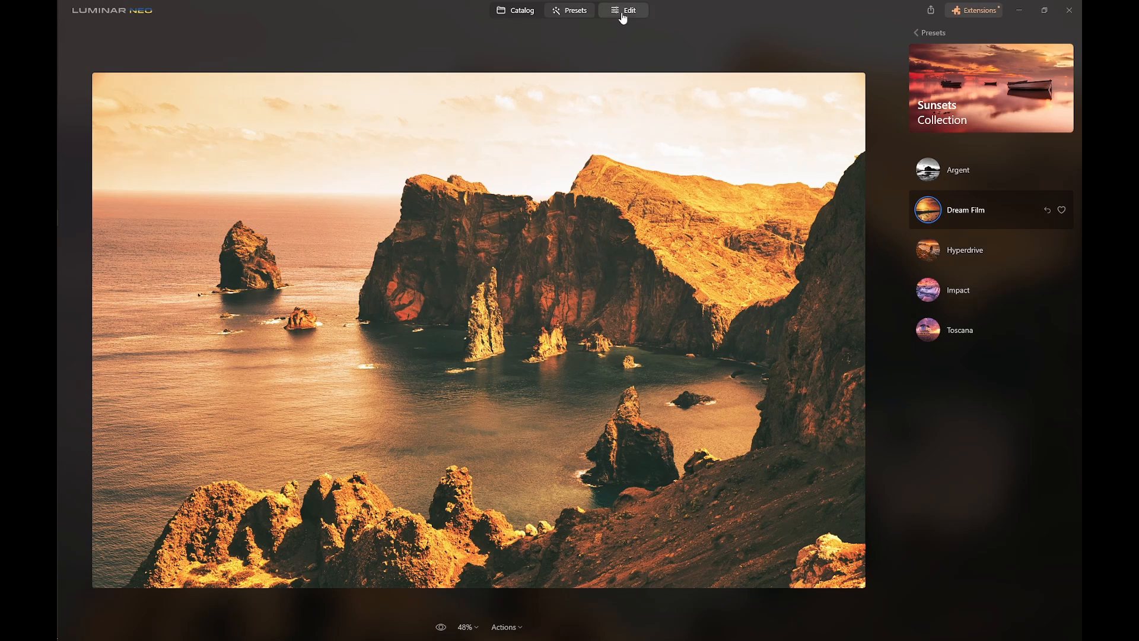
- Add the original photo as a layer beneath the Dream Film layer, top layer at full opacity
left_click(623, 11)
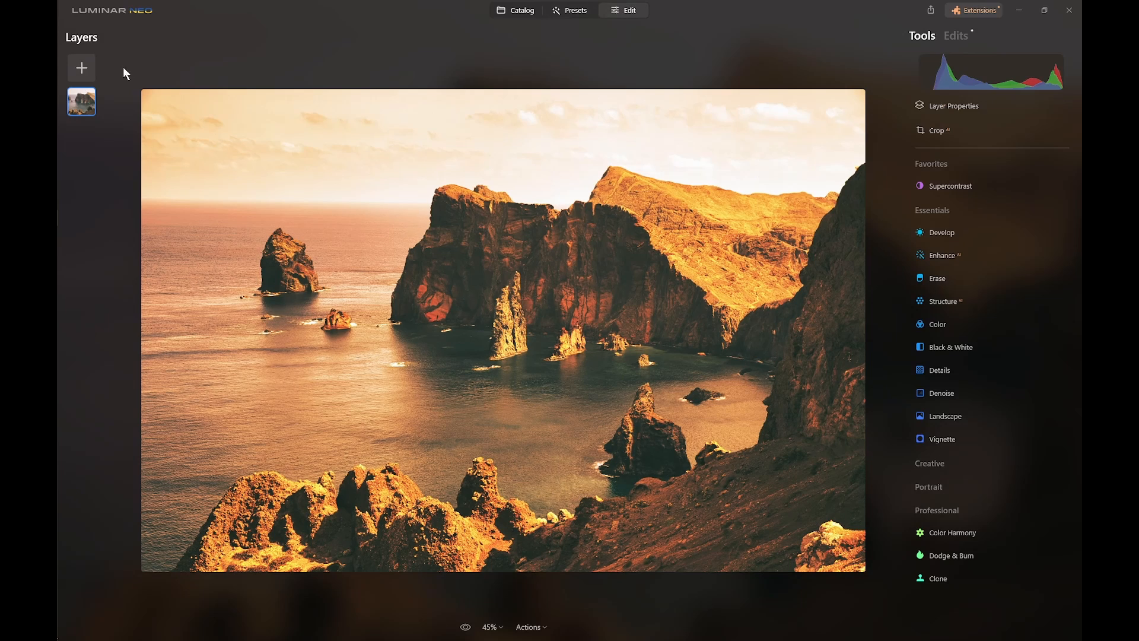
left_click(81, 66)
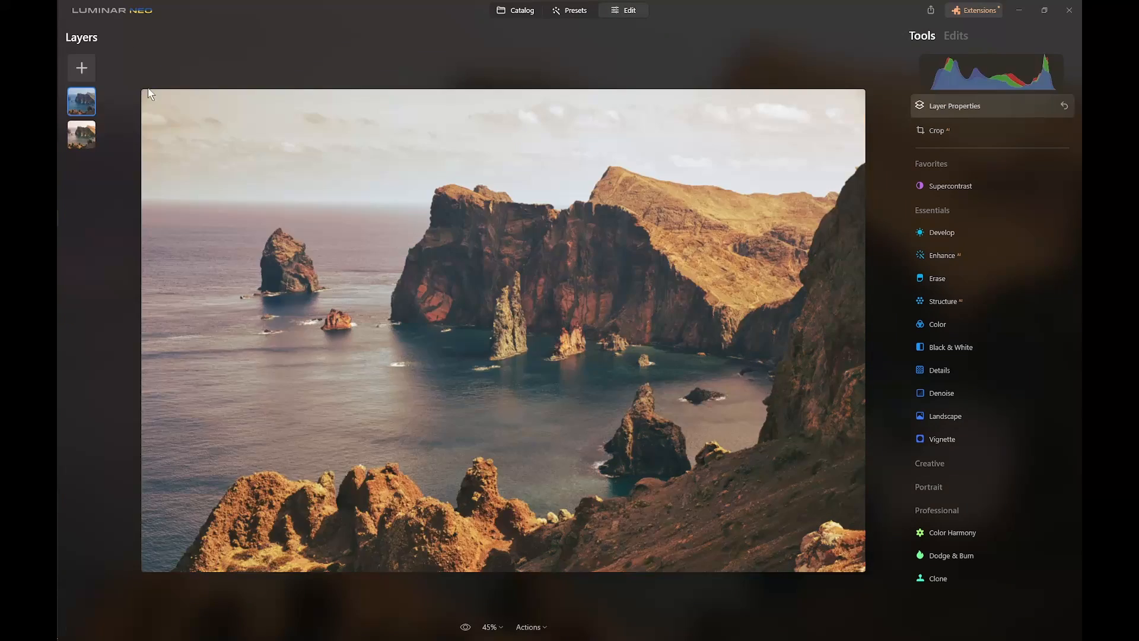
left_click(82, 101)
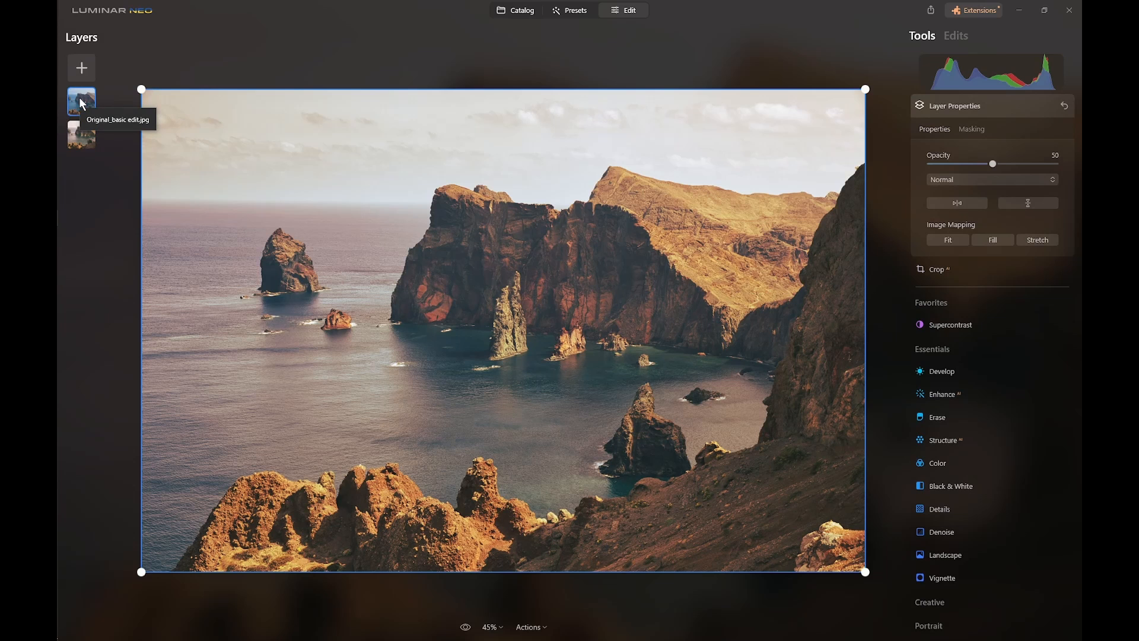
left_click_drag(993, 163, 989, 163)
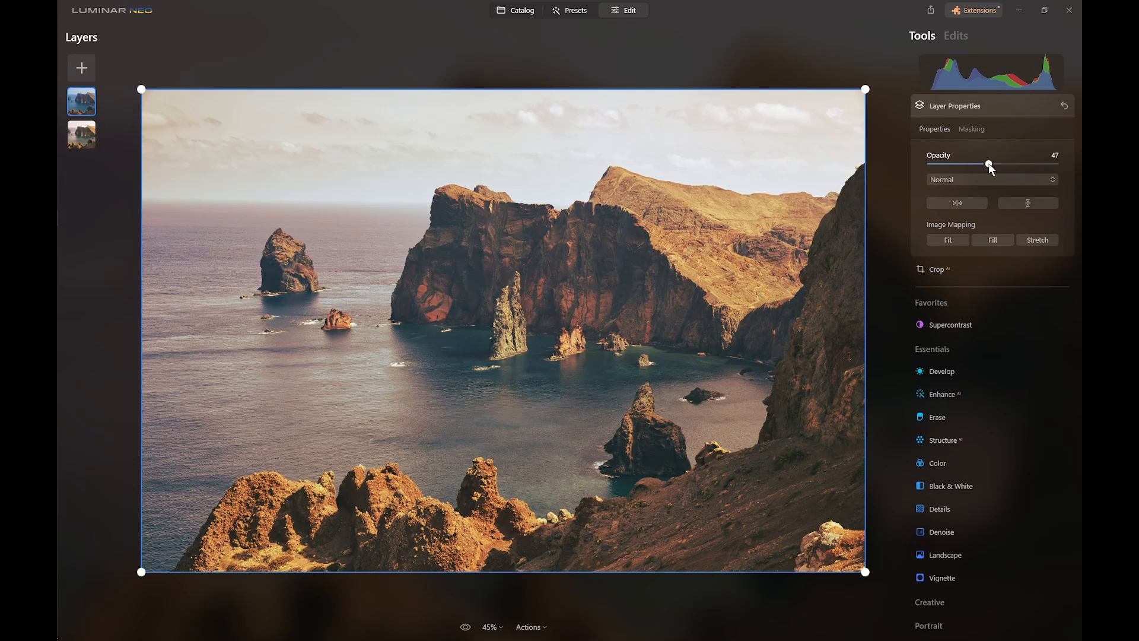
left_click_drag(989, 164, 1054, 164)
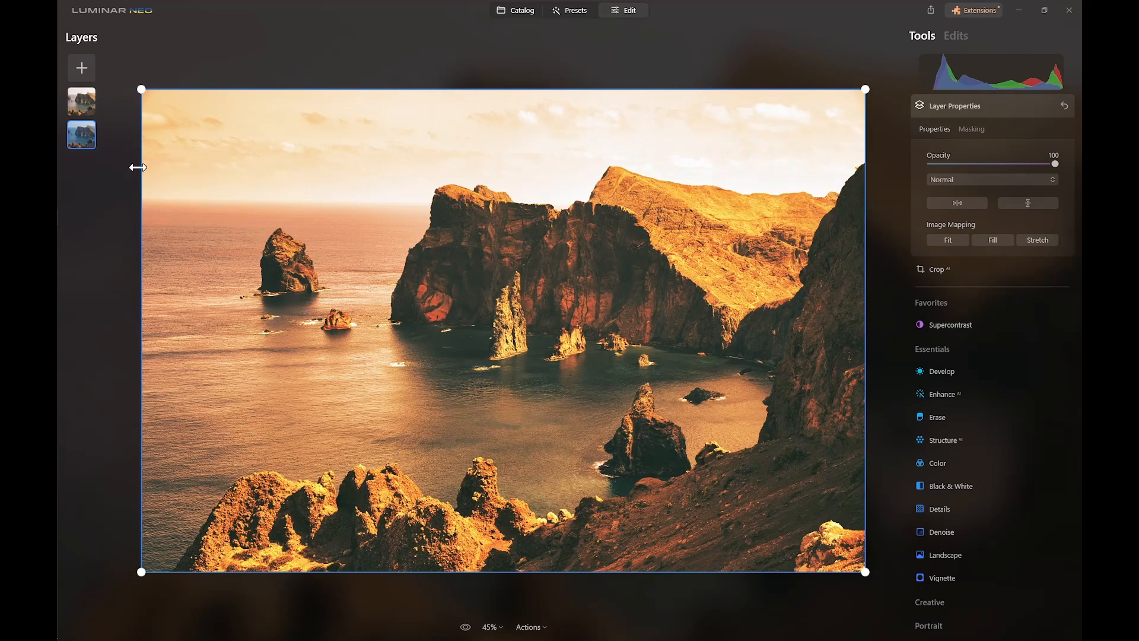
left_click(82, 102)
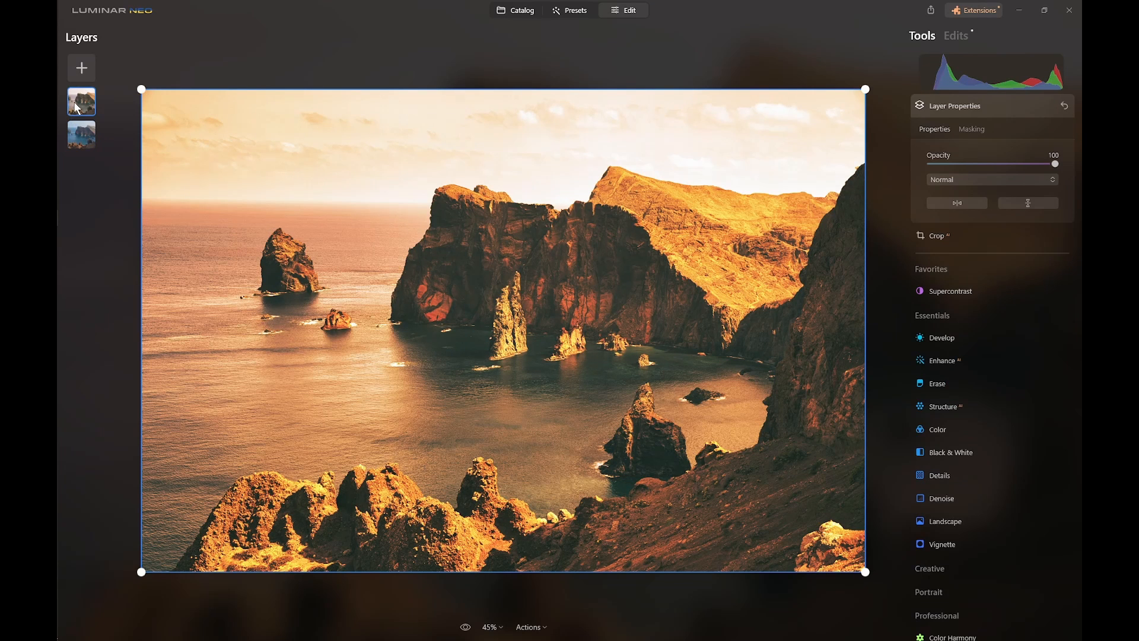
mouse_move(973, 200)
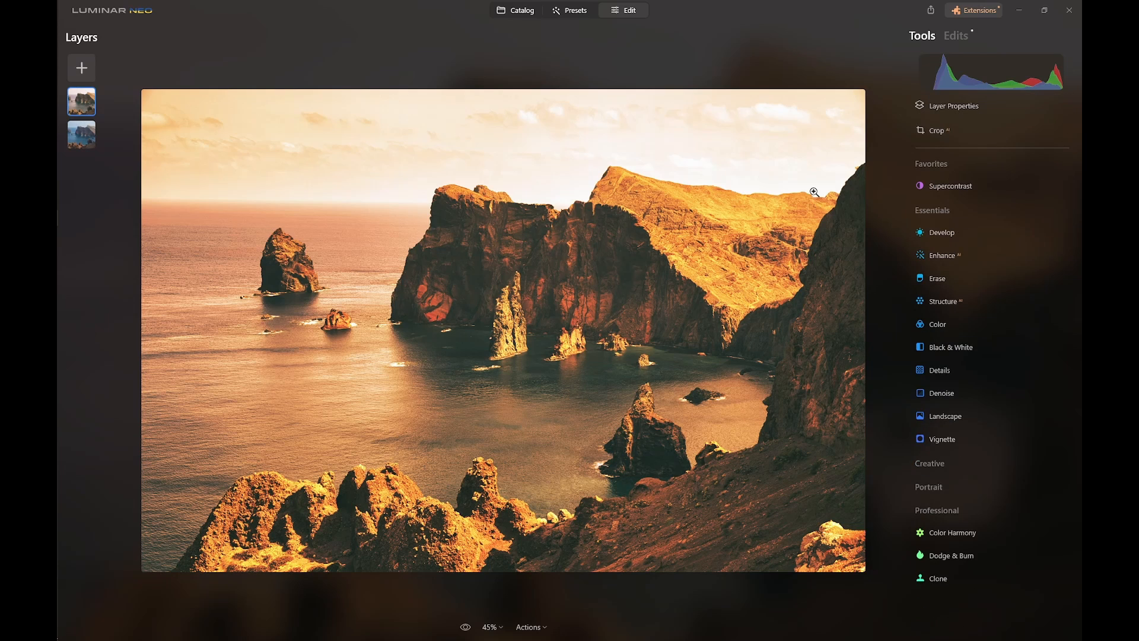
- Fade the Dream Film layer through 68, 50, 0 and 15% opacity, then restore it to 100%
left_click(954, 105)
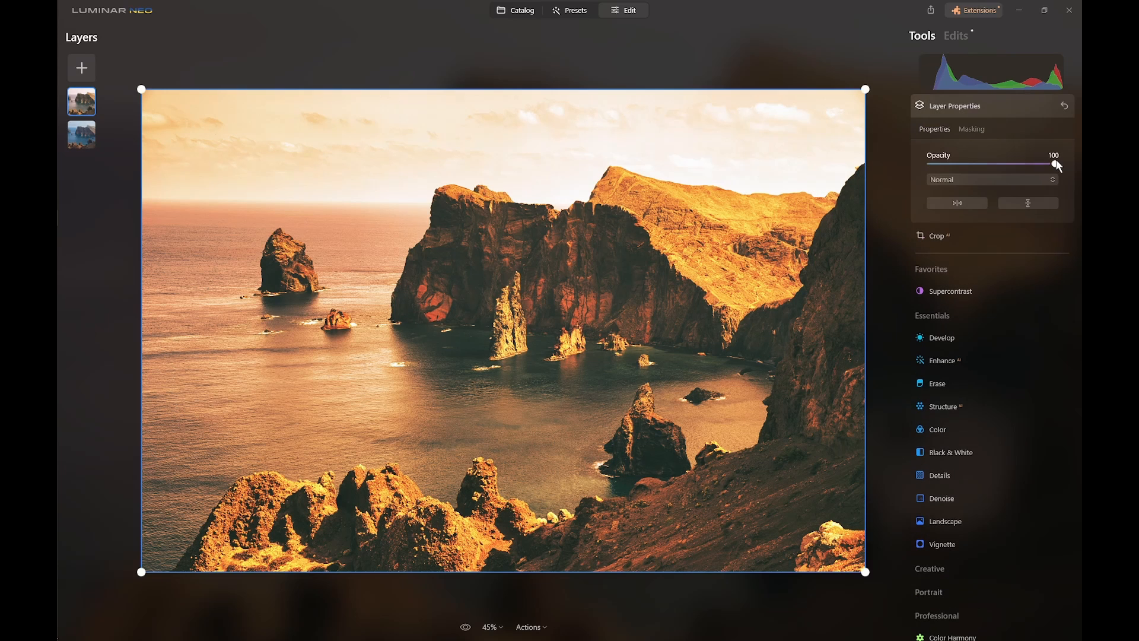
left_click_drag(1057, 165, 1015, 165)
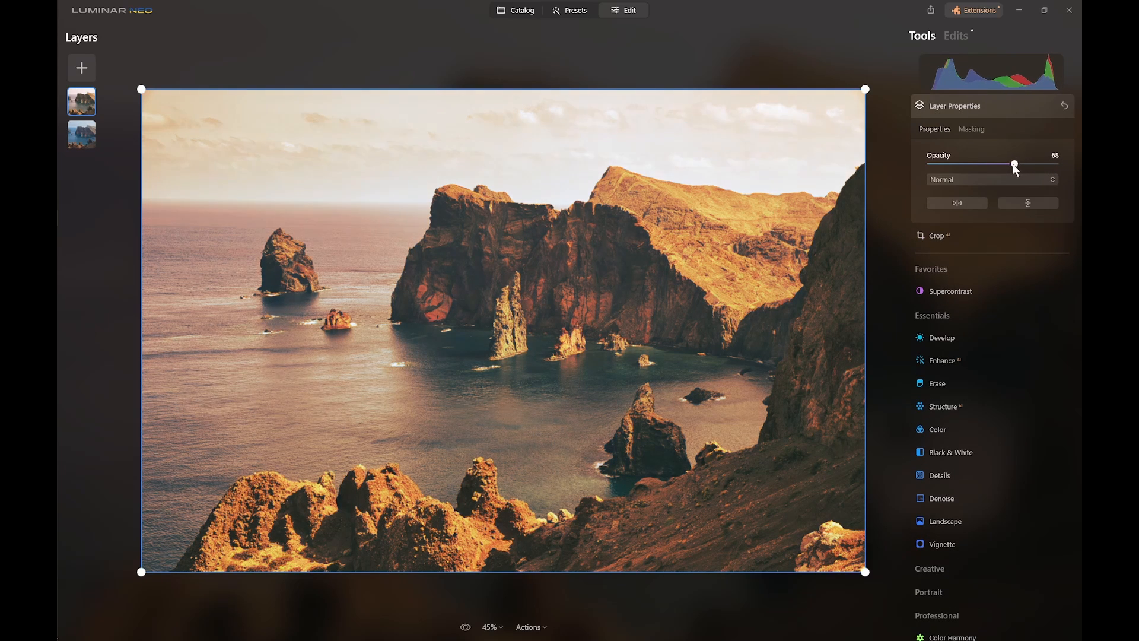
left_click_drag(1015, 164, 992, 164)
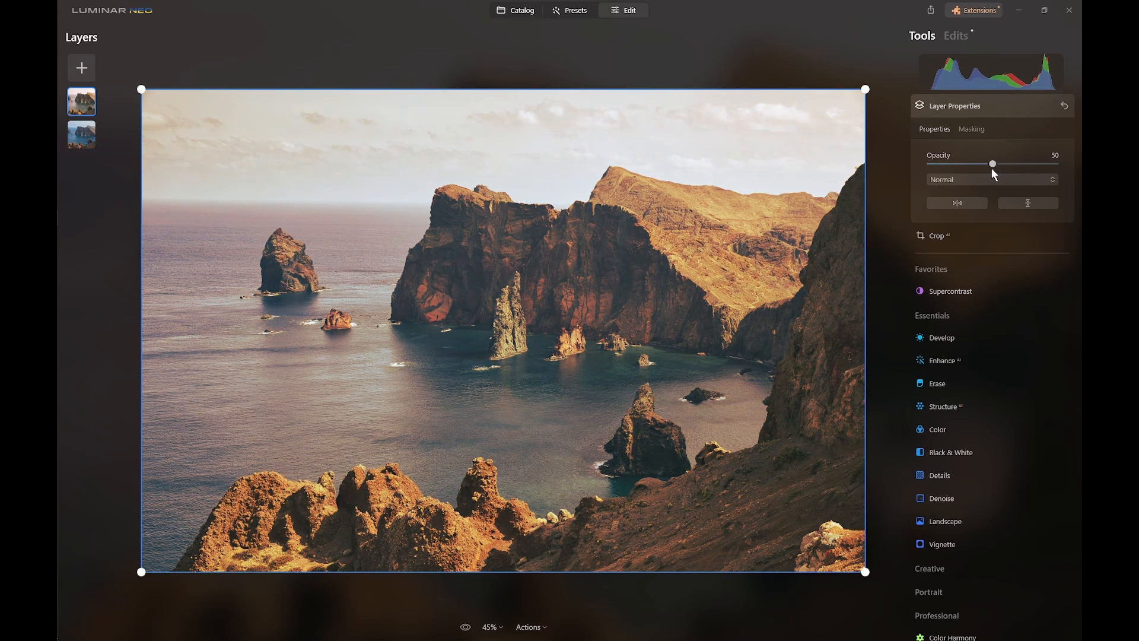
left_click_drag(992, 163, 930, 164)
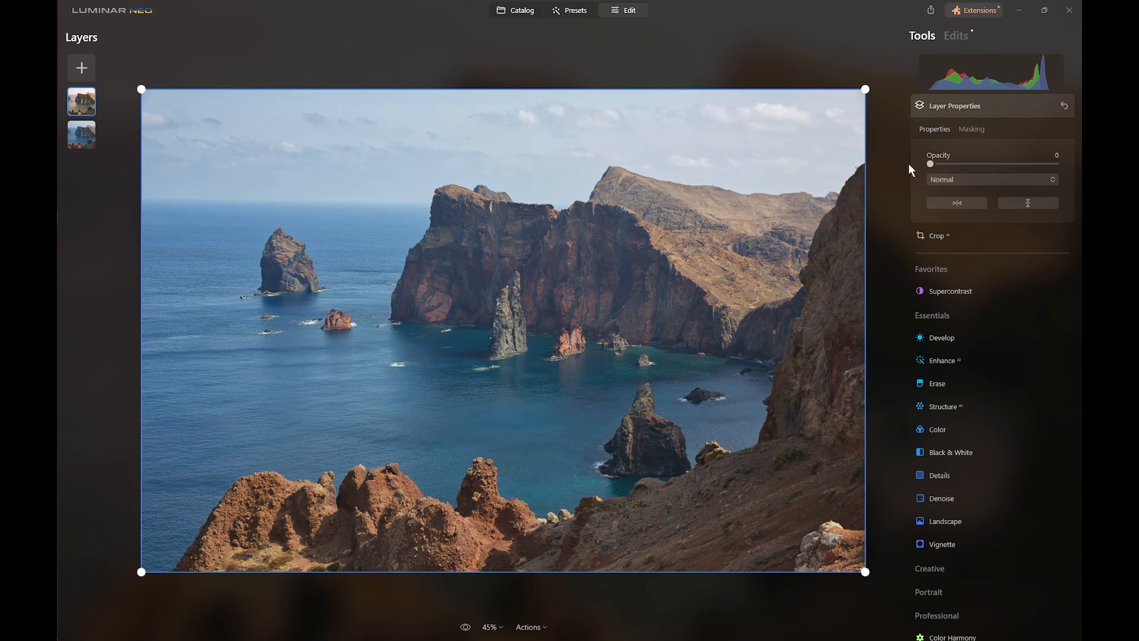
left_click_drag(930, 164, 949, 164)
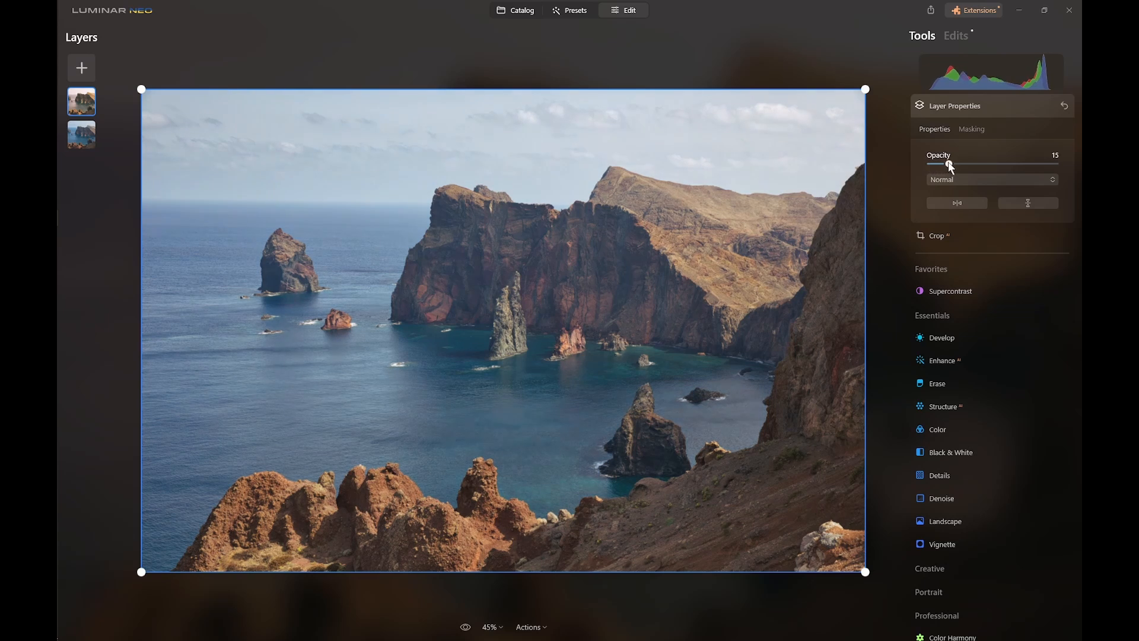
left_click_drag(948, 164, 1056, 164)
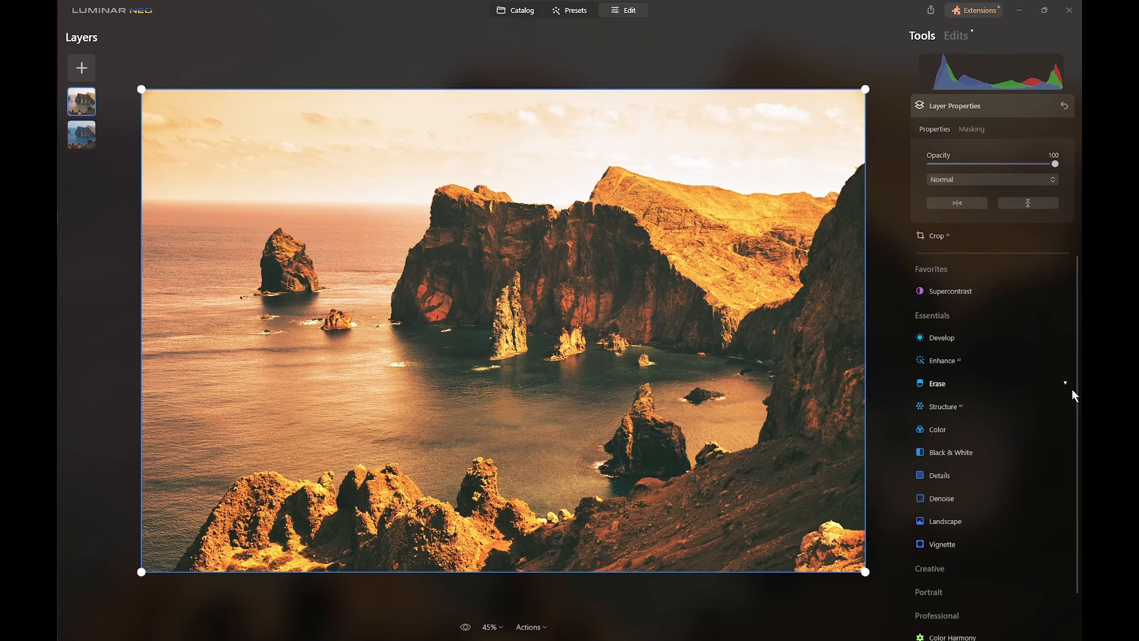
mouse_move(1068, 389)
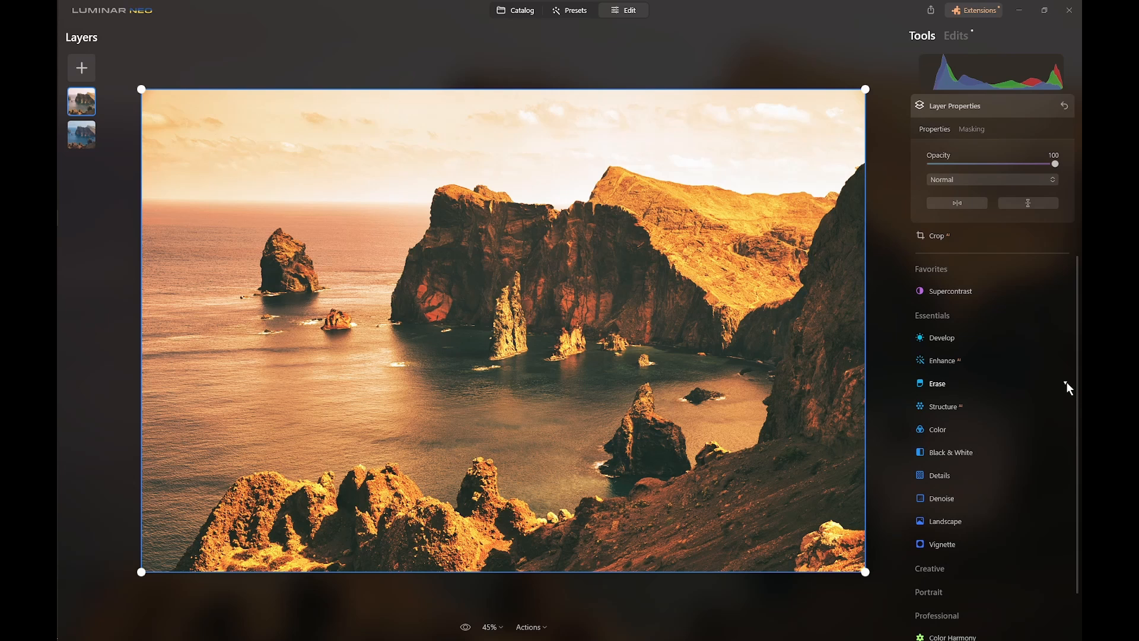
mouse_move(1064, 383)
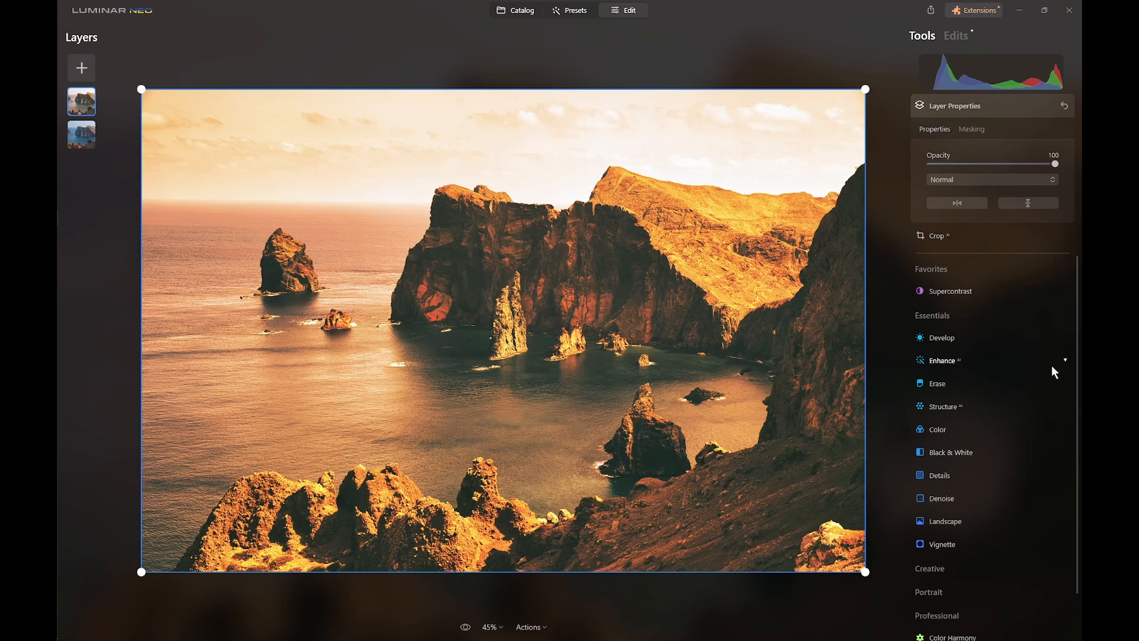
mouse_move(1042, 370)
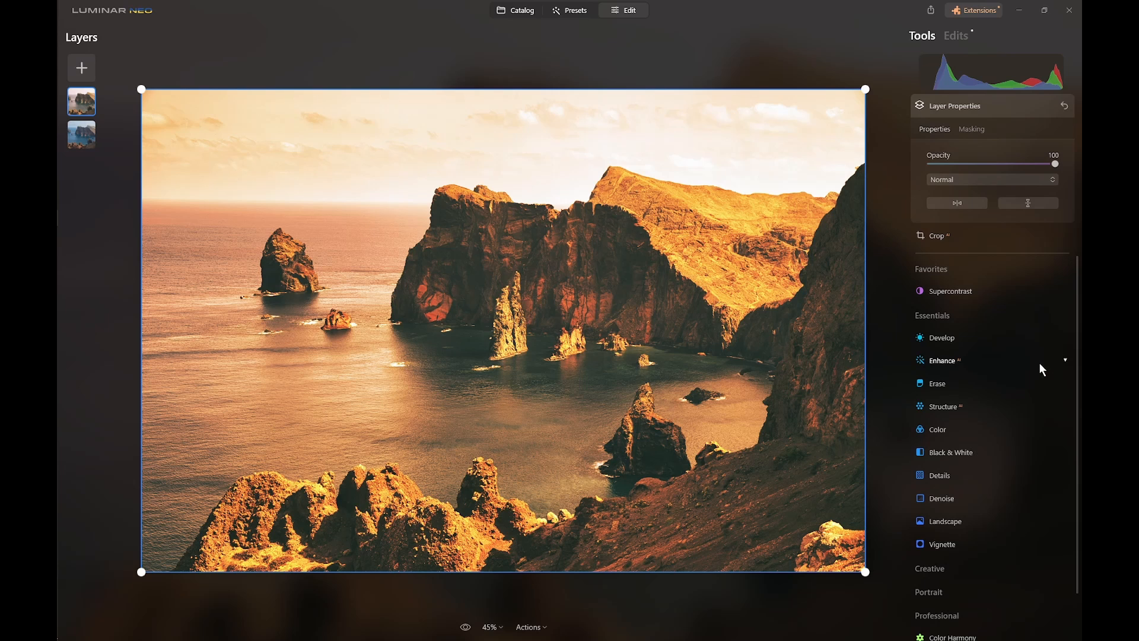